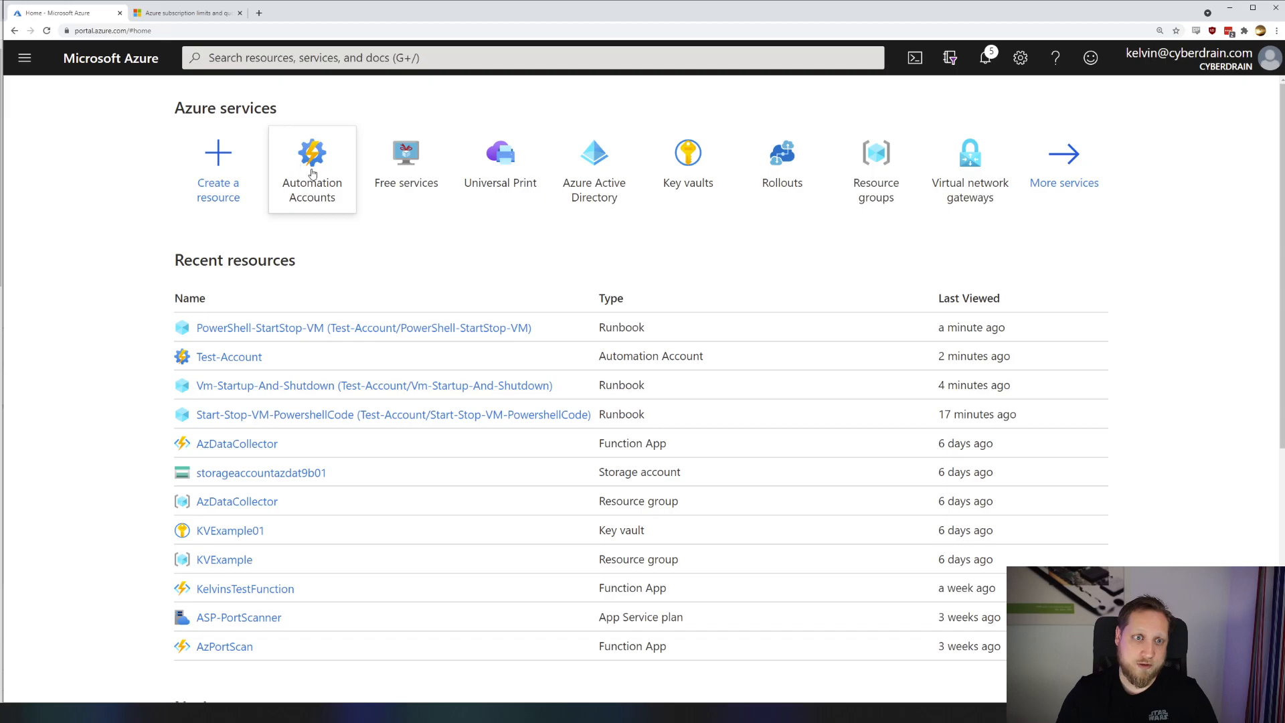
Begin a new automation account, then abandon it for Test-Account, raising a discard prompt.
click(311, 152)
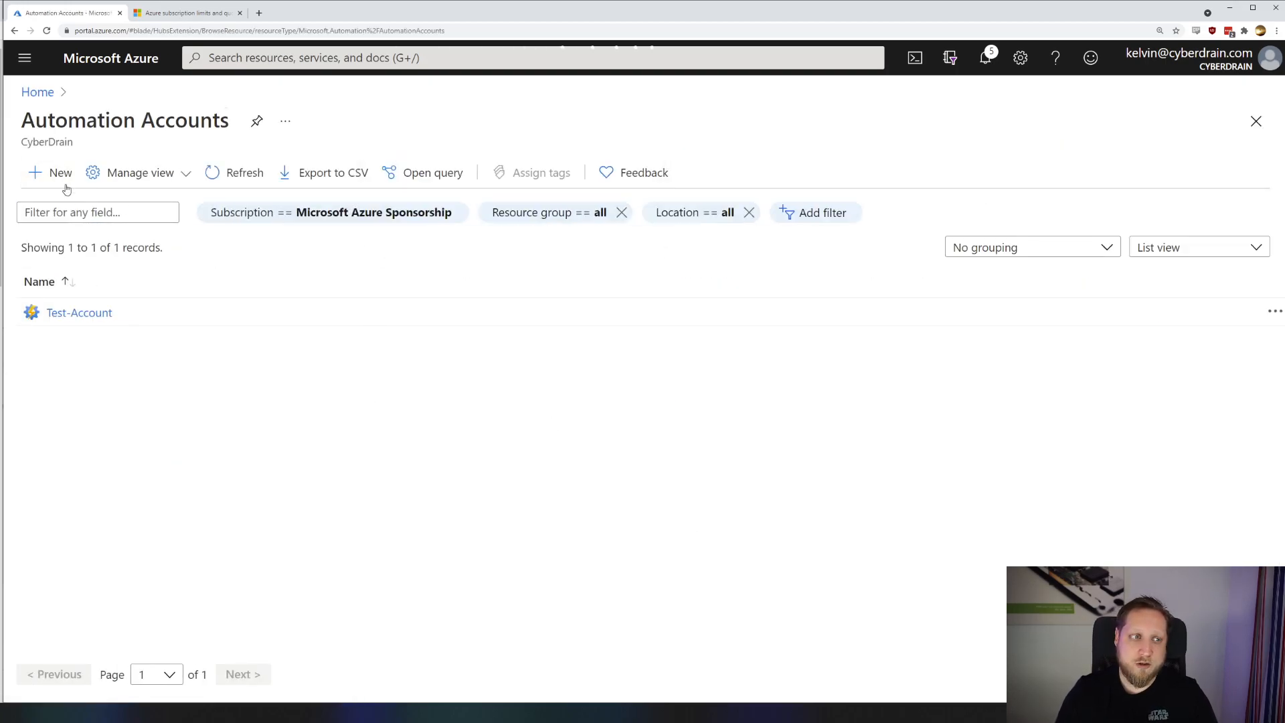
click(50, 172)
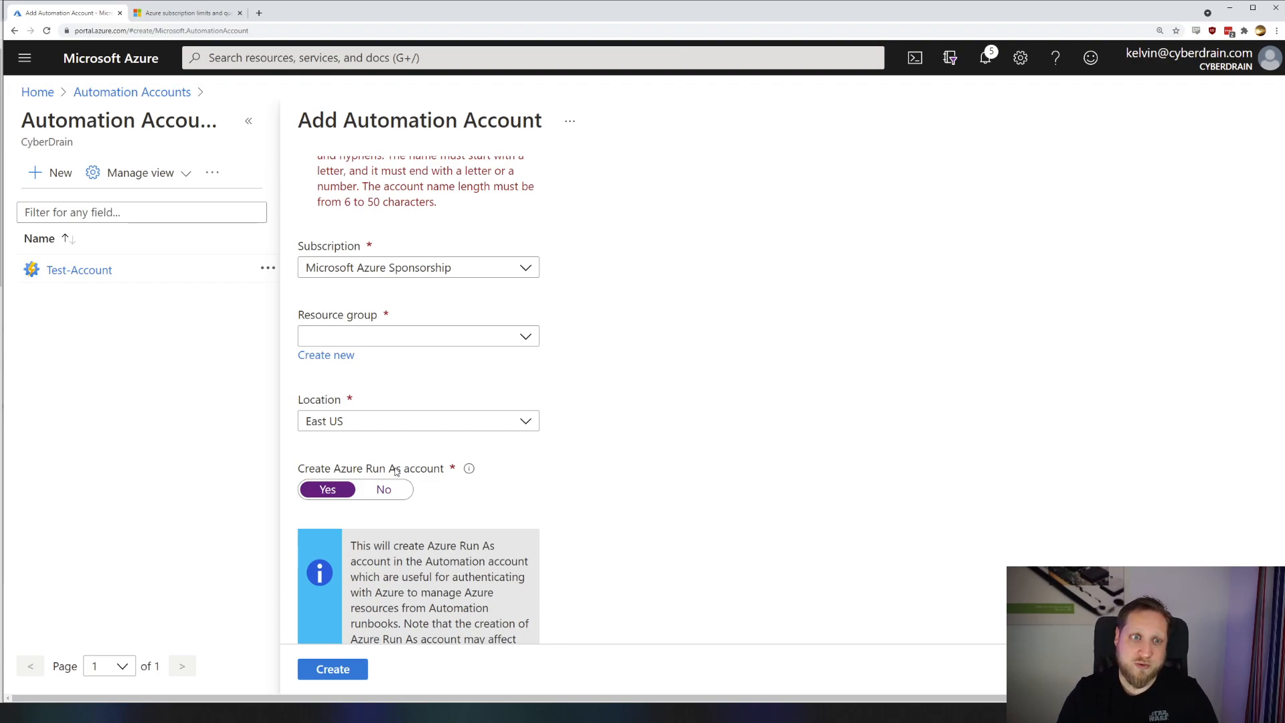
mouse_move(366, 480)
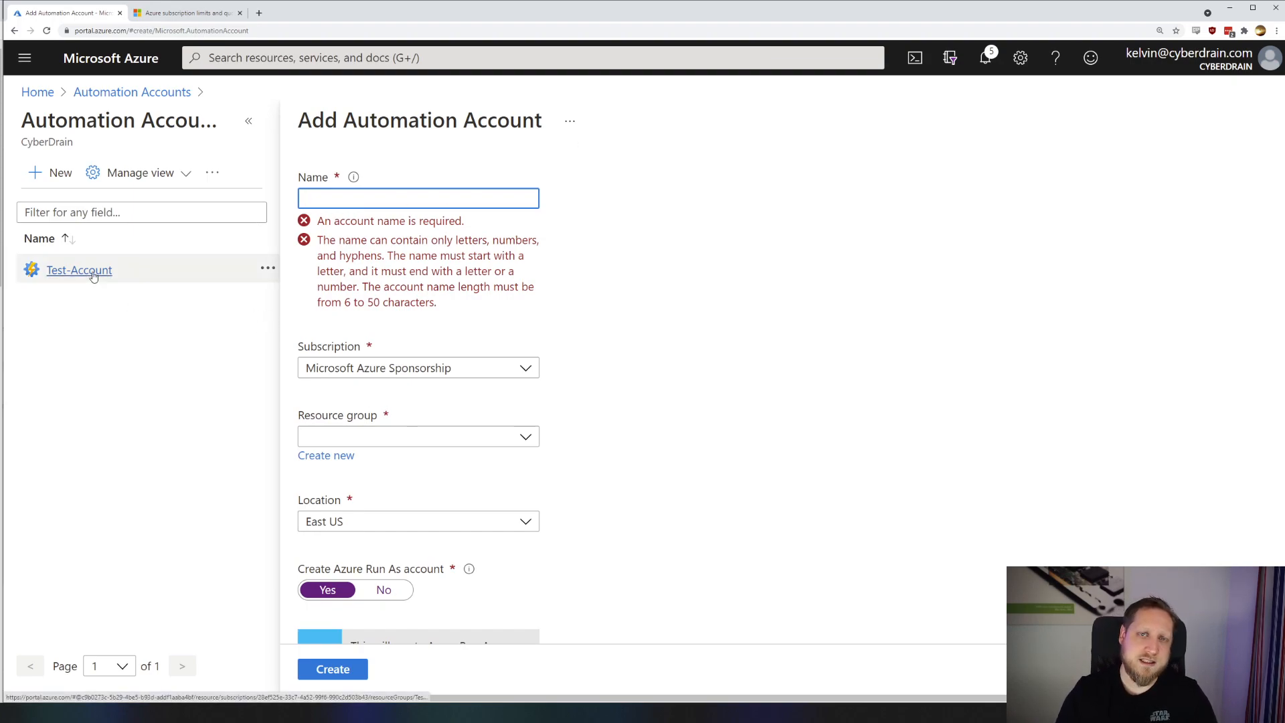
click(79, 270)
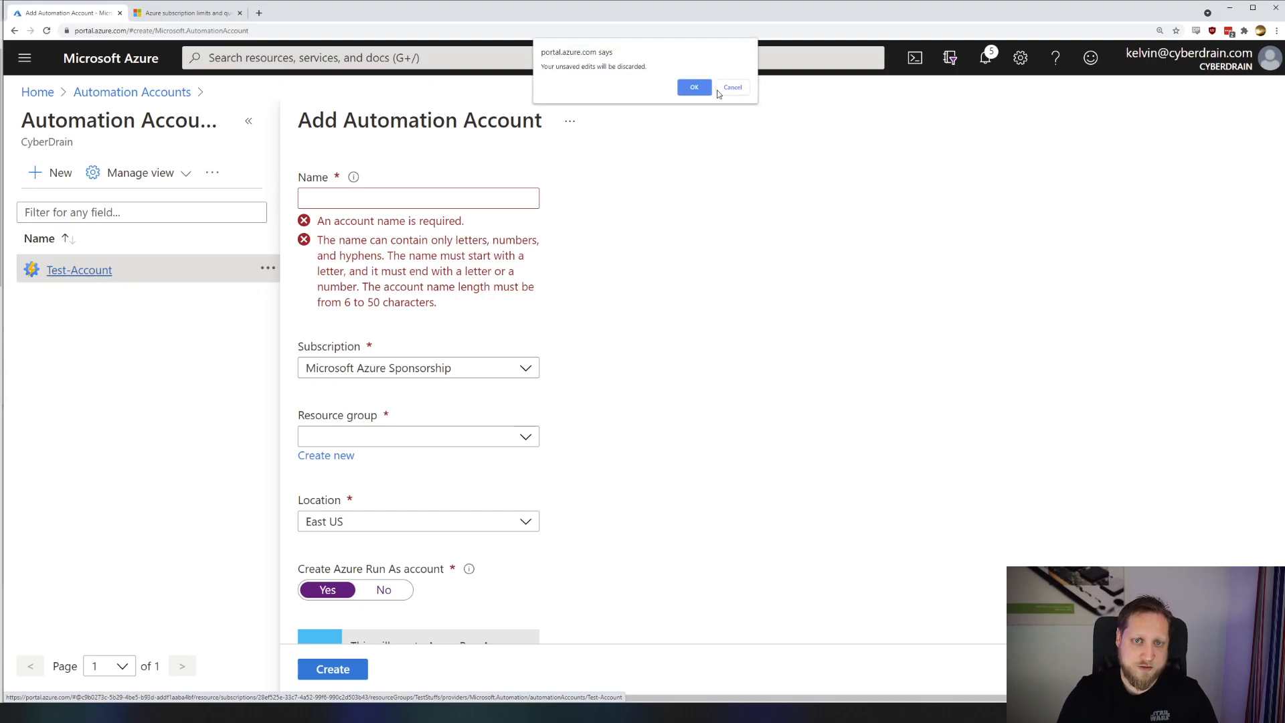
Discard the unfinished account form and scroll Test-Account's resource menu.
click(693, 88)
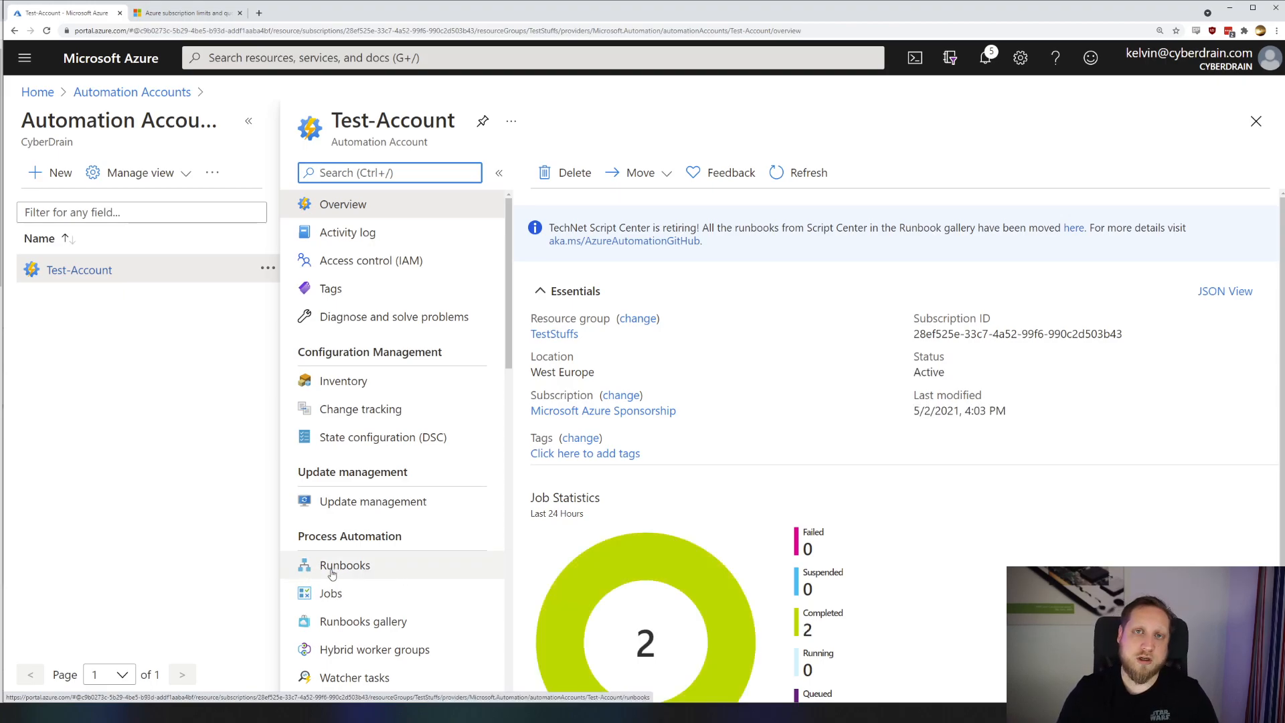
scroll(down, 3)
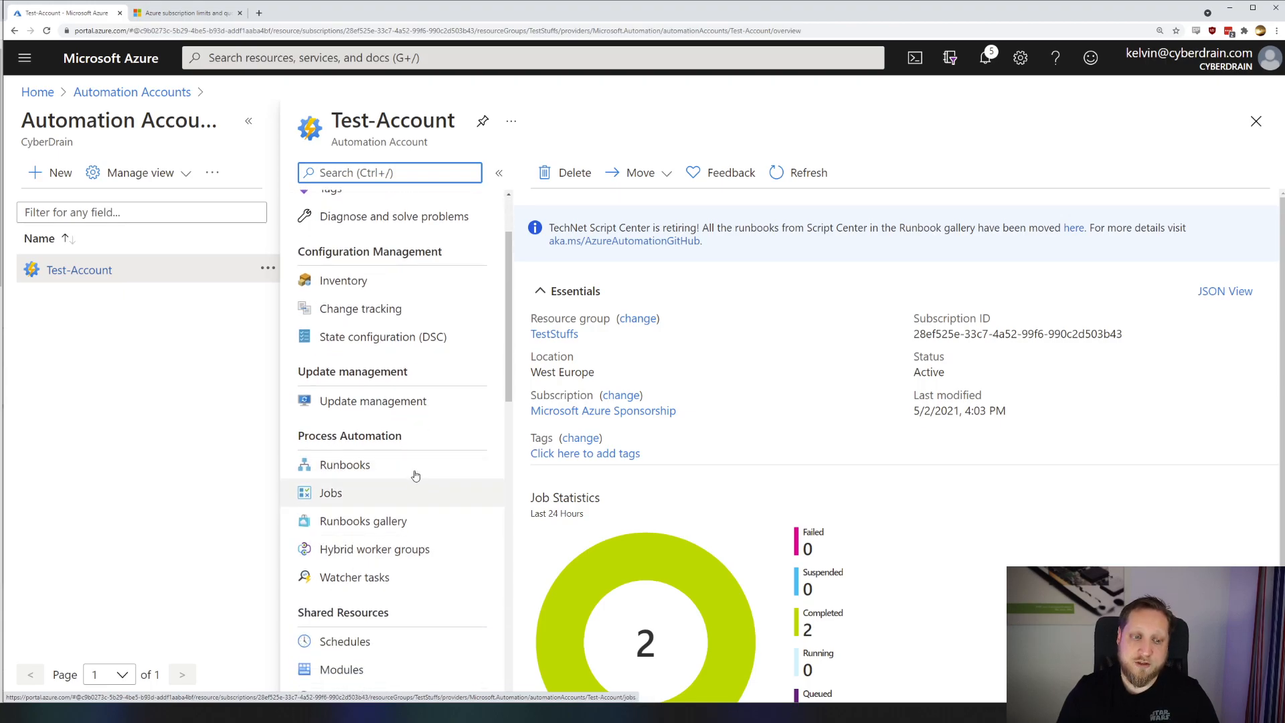
mouse_move(336, 500)
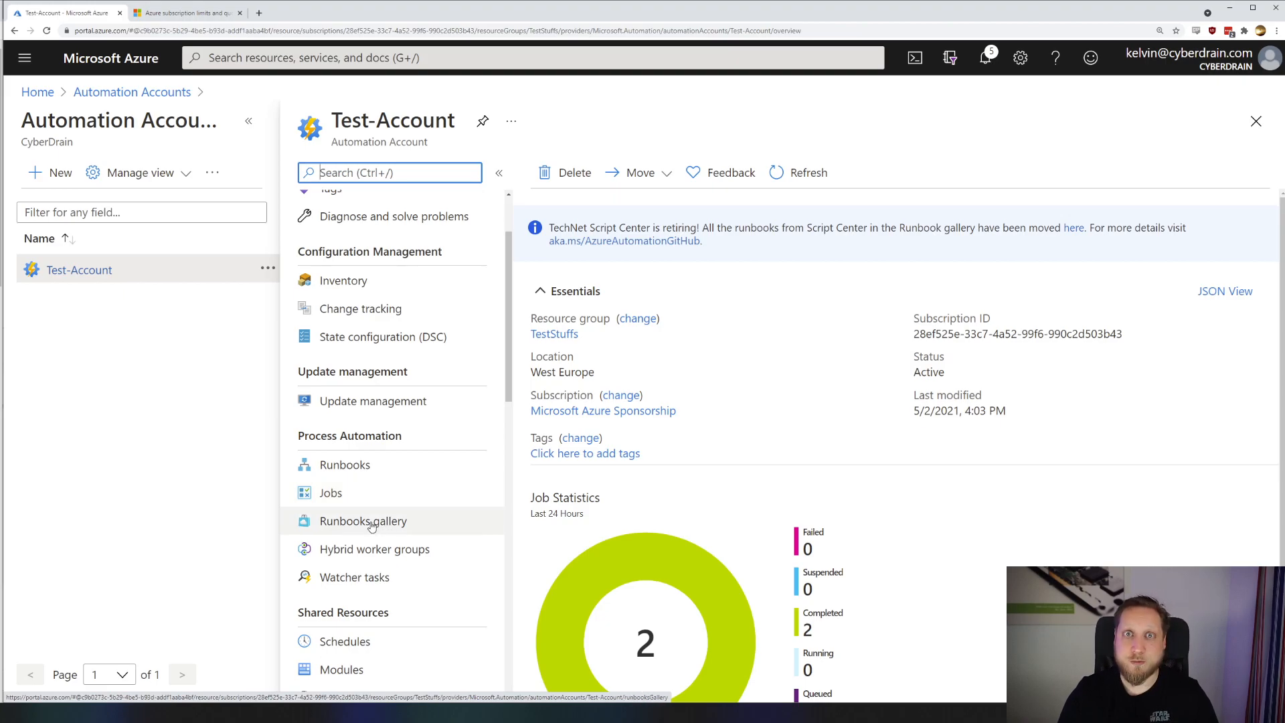
Browse the Runbooks gallery with GitHub kept as the source, scrolling the list.
click(363, 521)
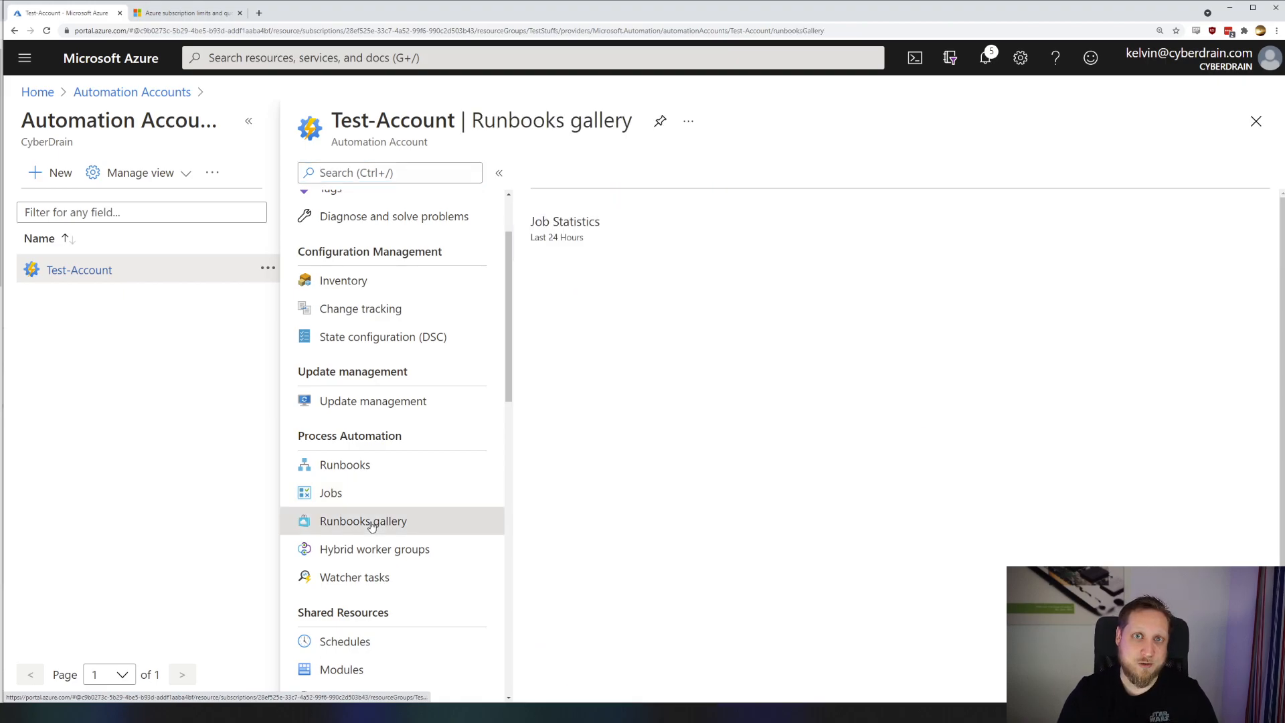
click(362, 521)
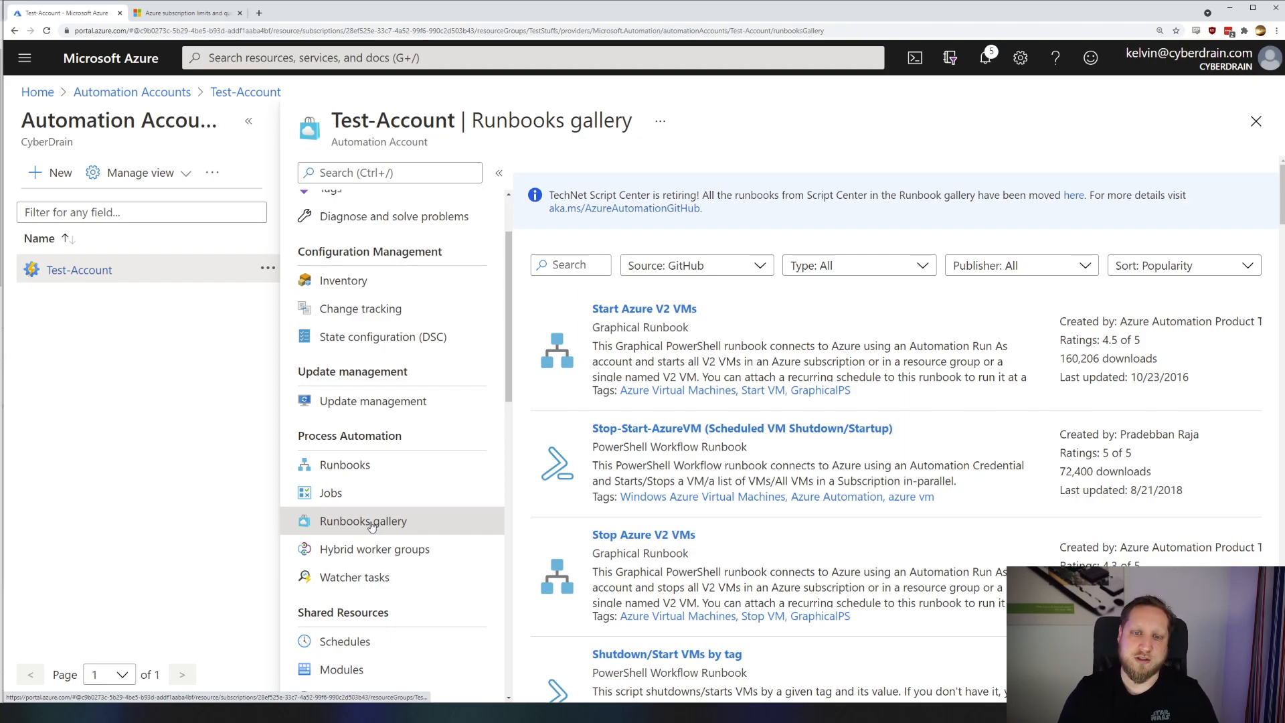
click(695, 265)
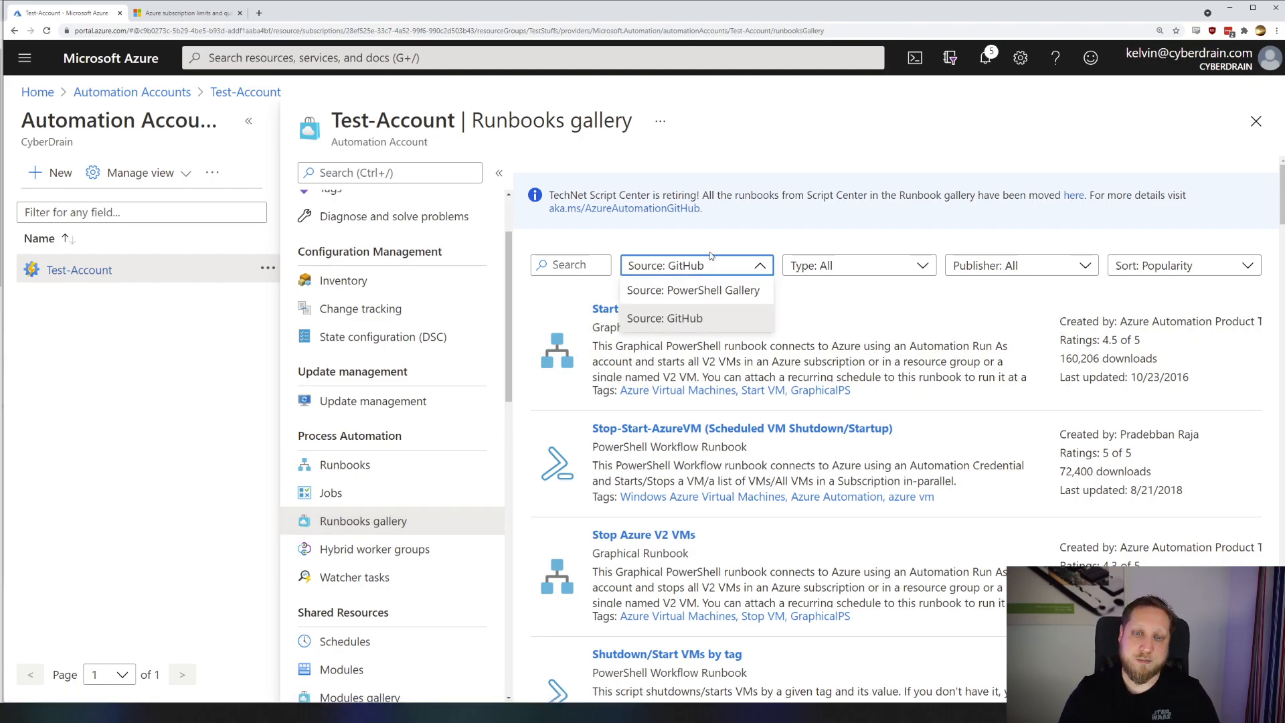
mouse_move(780, 205)
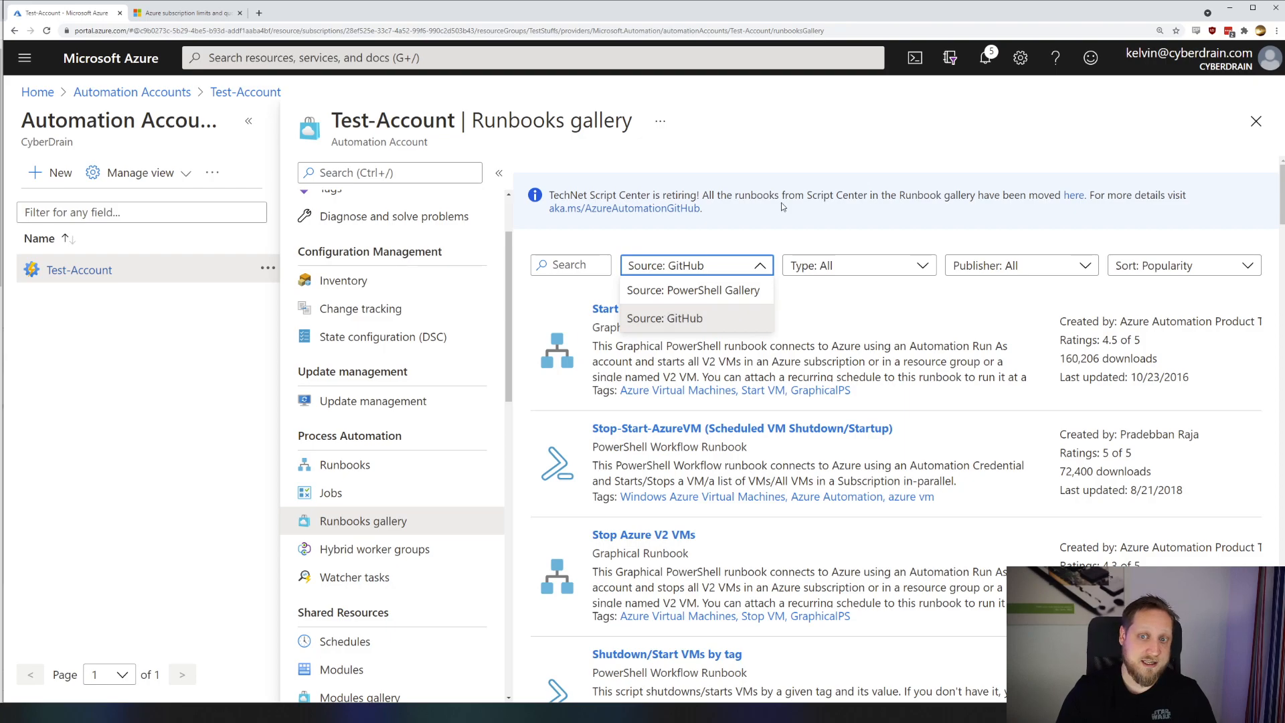
click(665, 318)
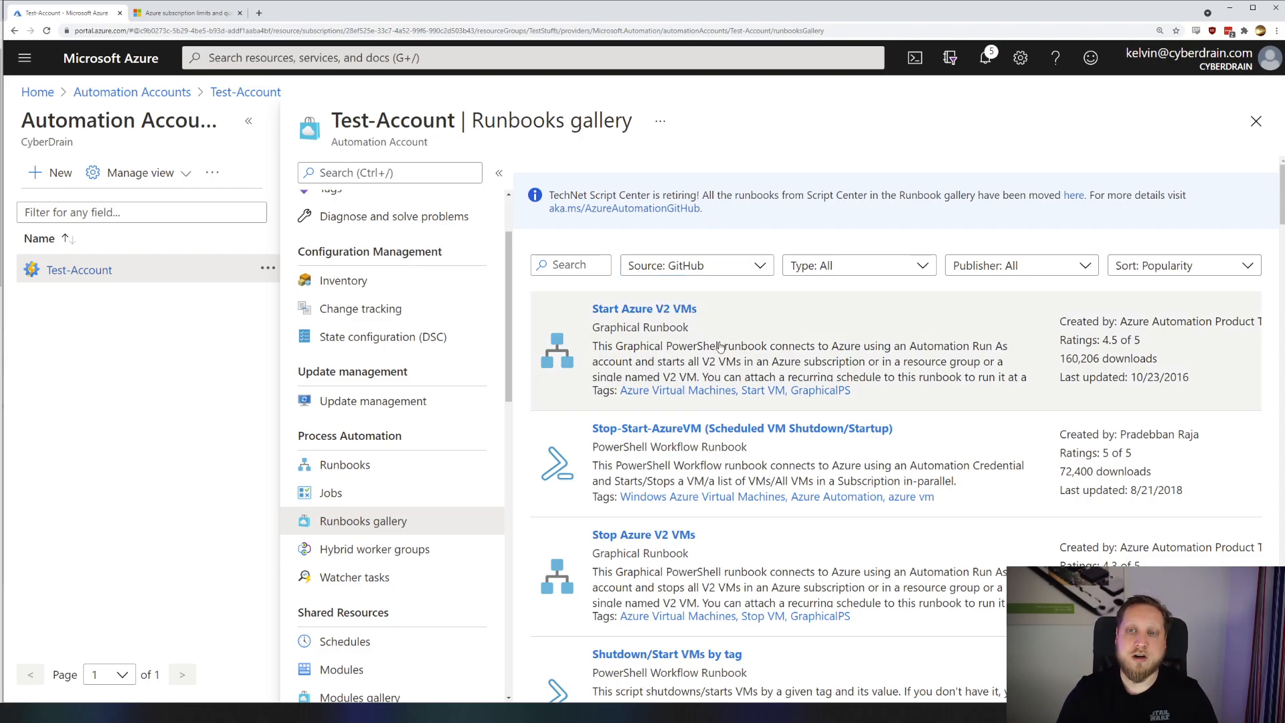
mouse_move(801, 339)
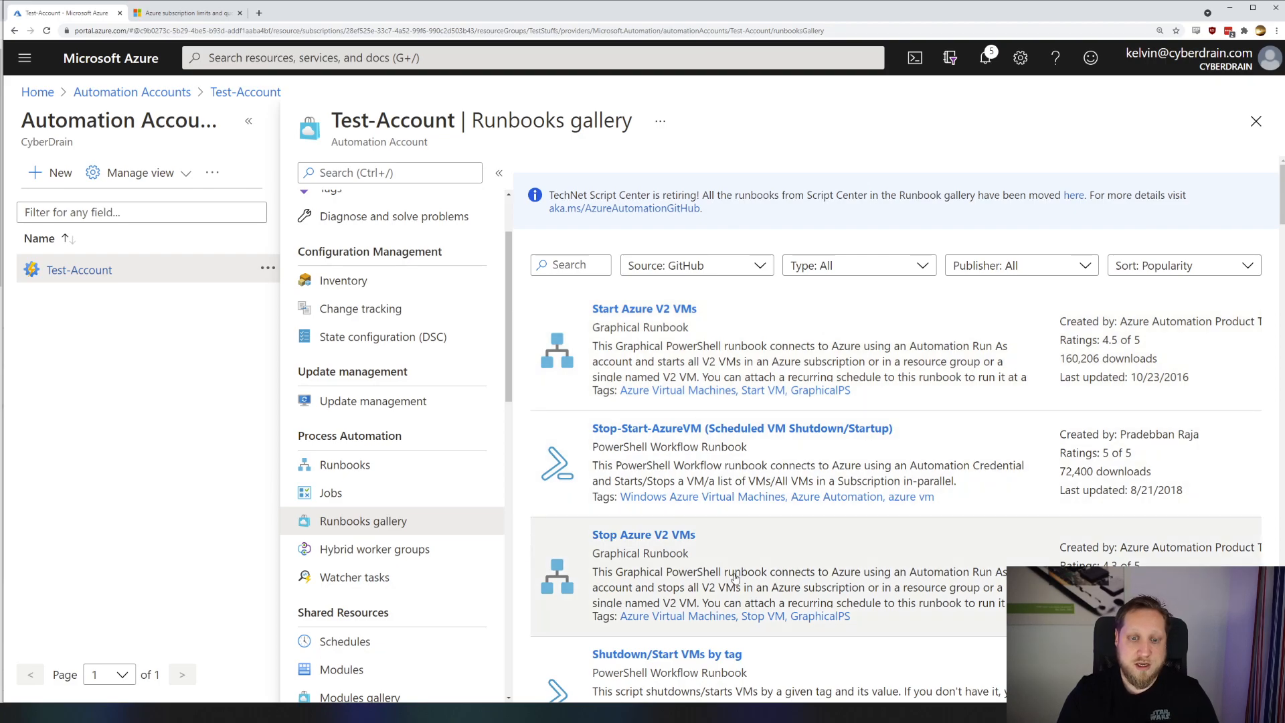
mouse_move(591, 331)
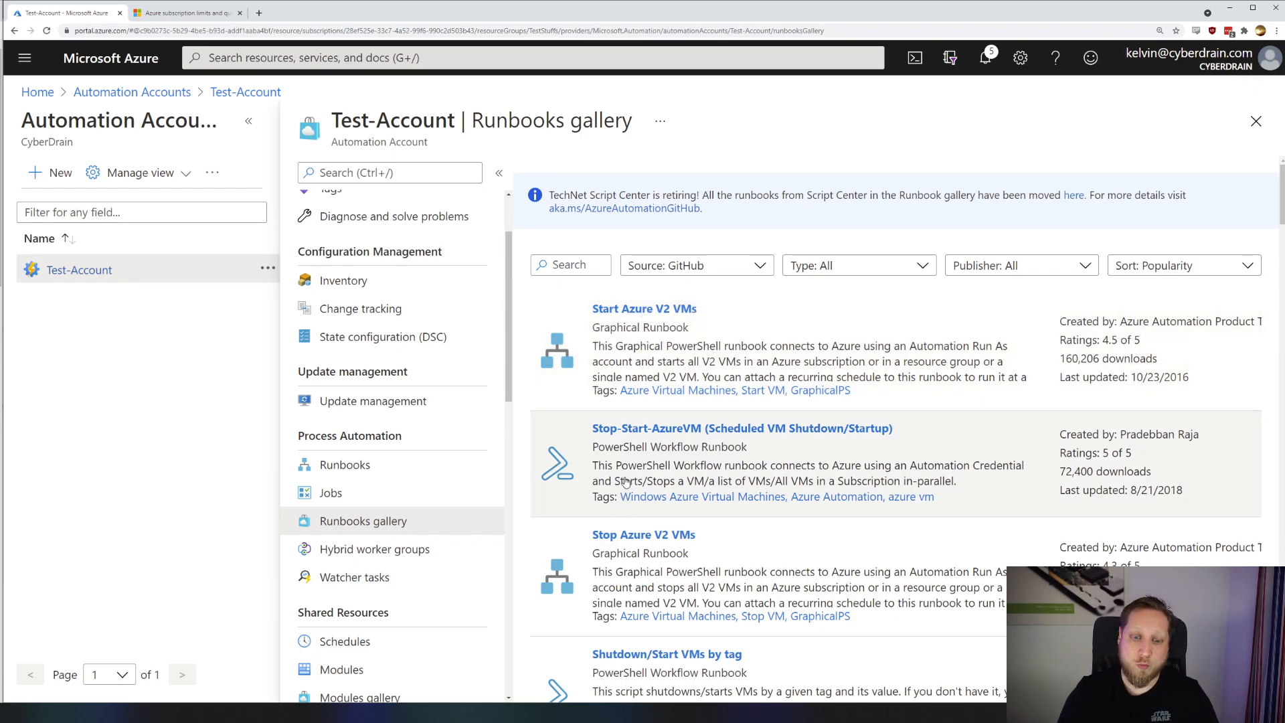
scroll(down, 3)
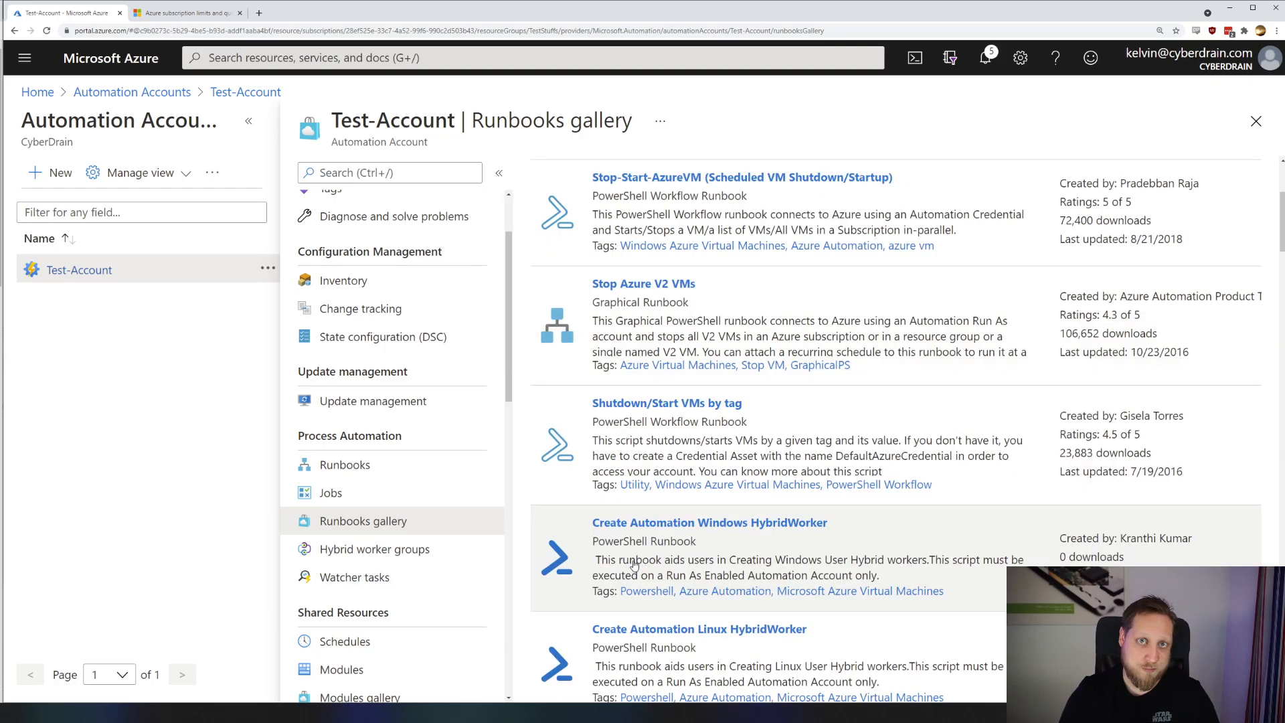
scroll(down, 3)
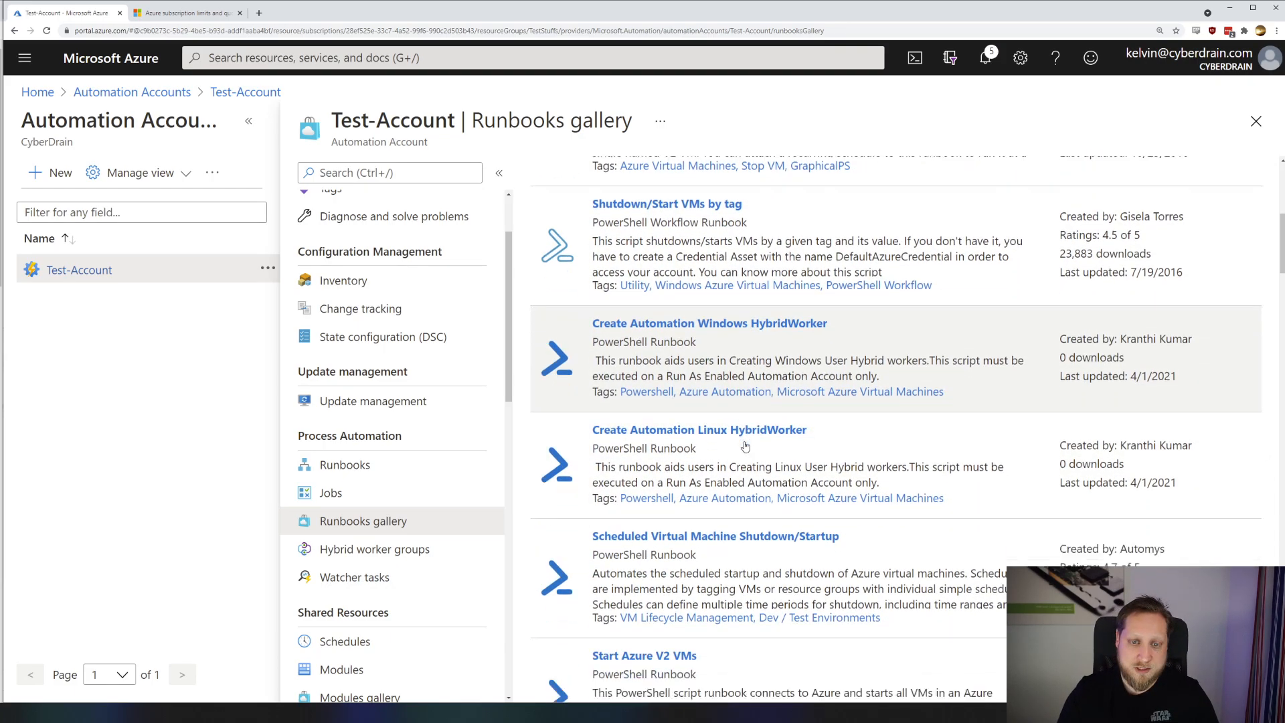
scroll(down, 3)
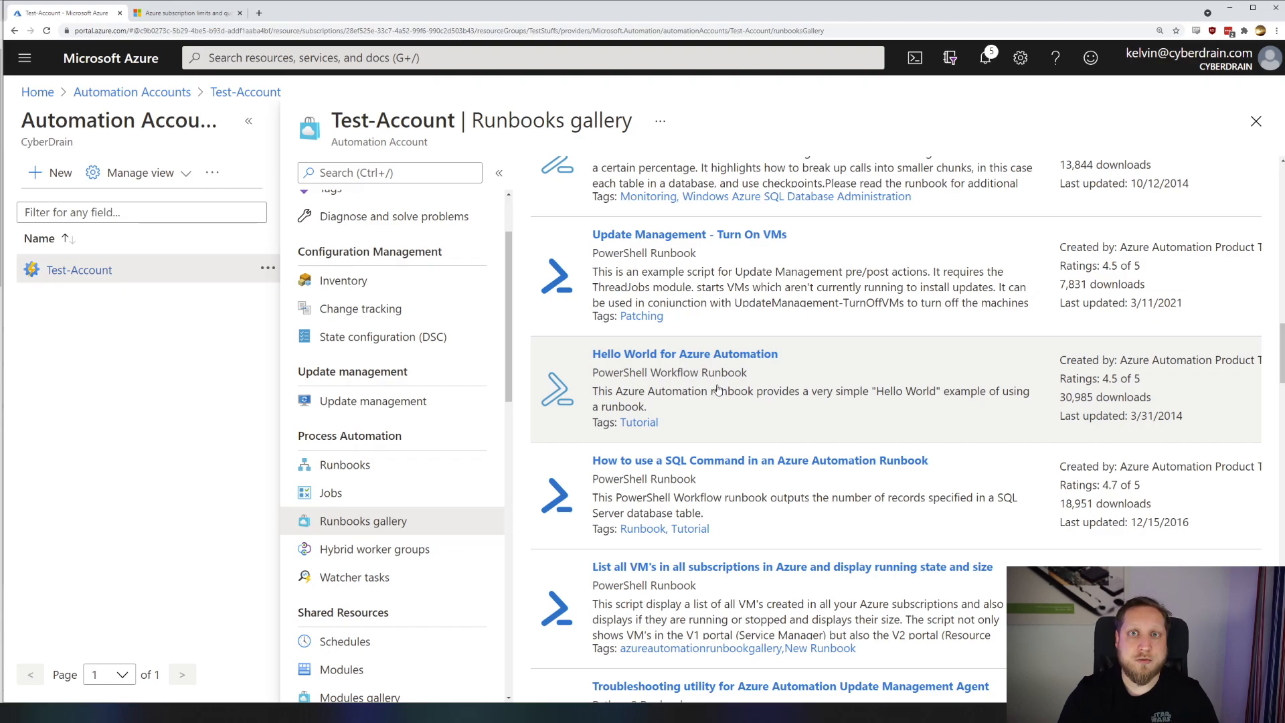
scroll(down, 3)
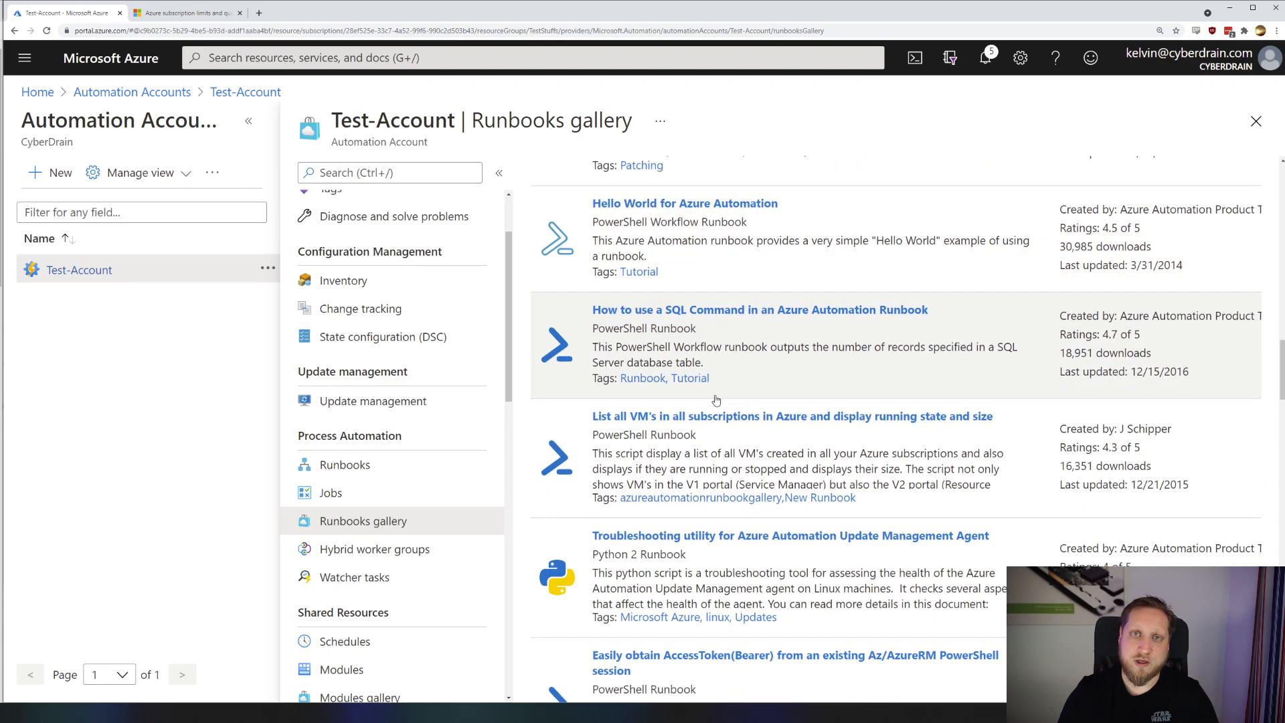
mouse_move(718, 389)
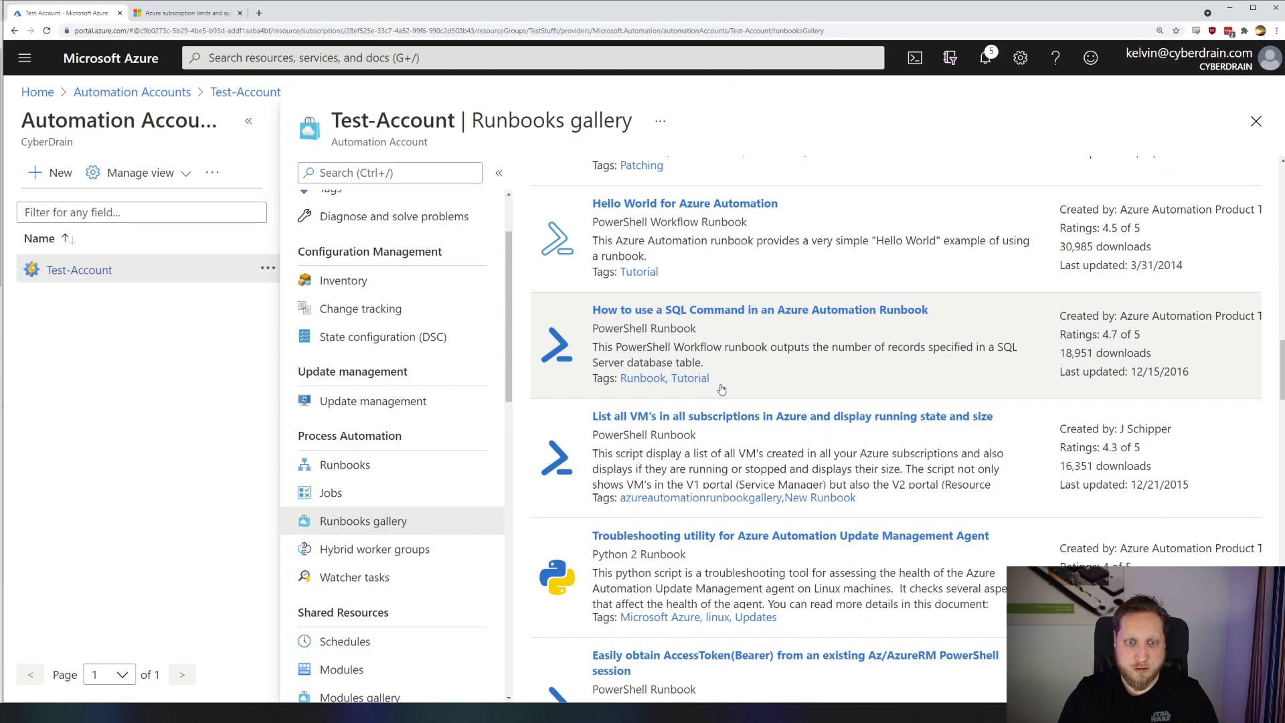
mouse_move(691, 336)
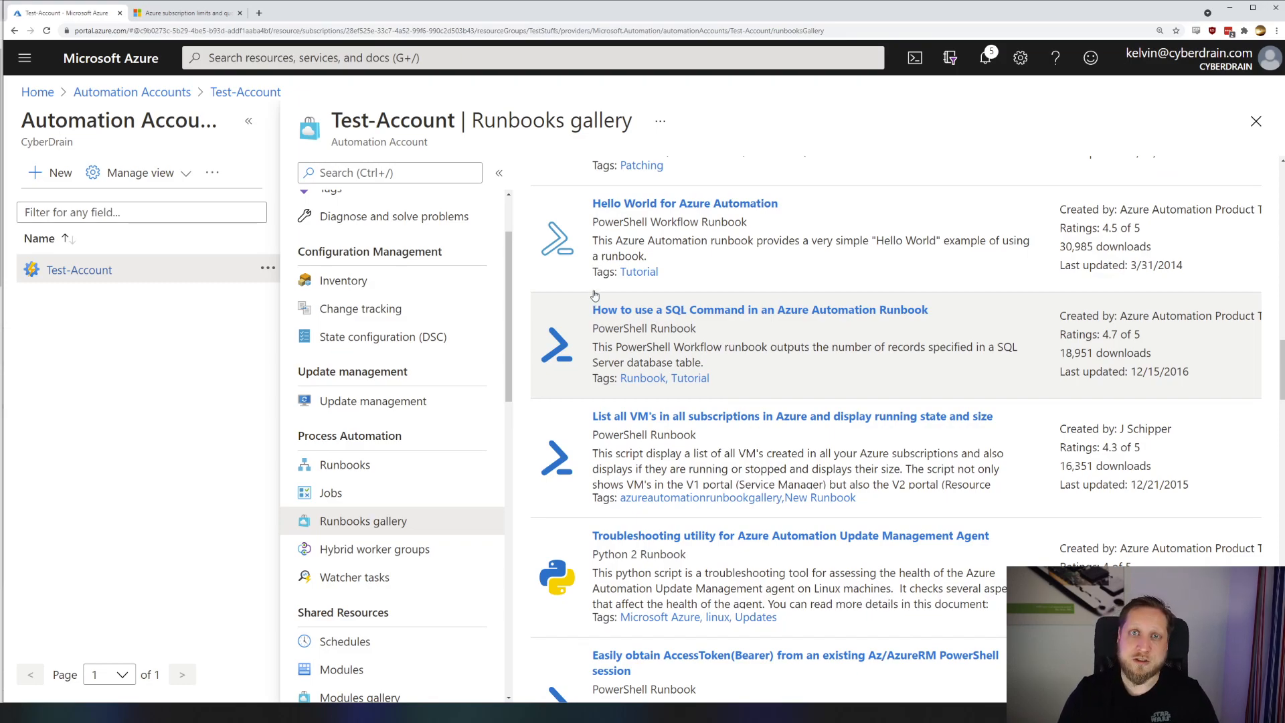
mouse_move(555, 439)
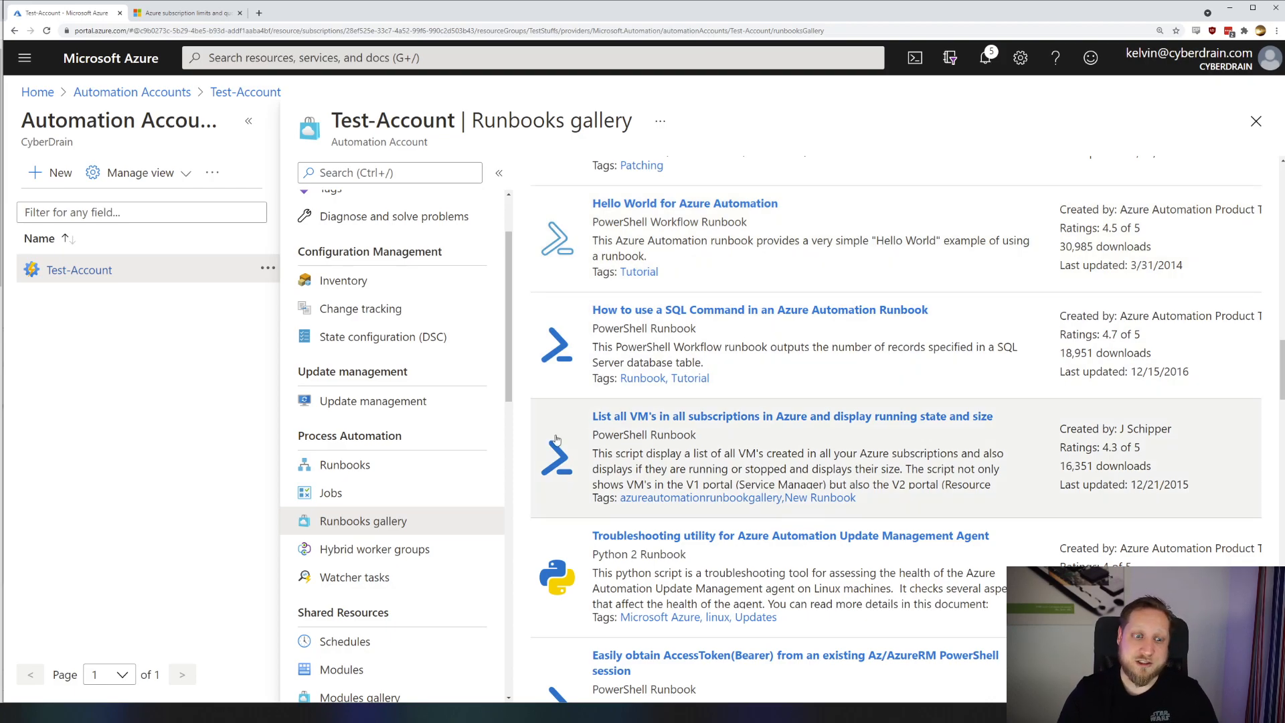
scroll(down, 3)
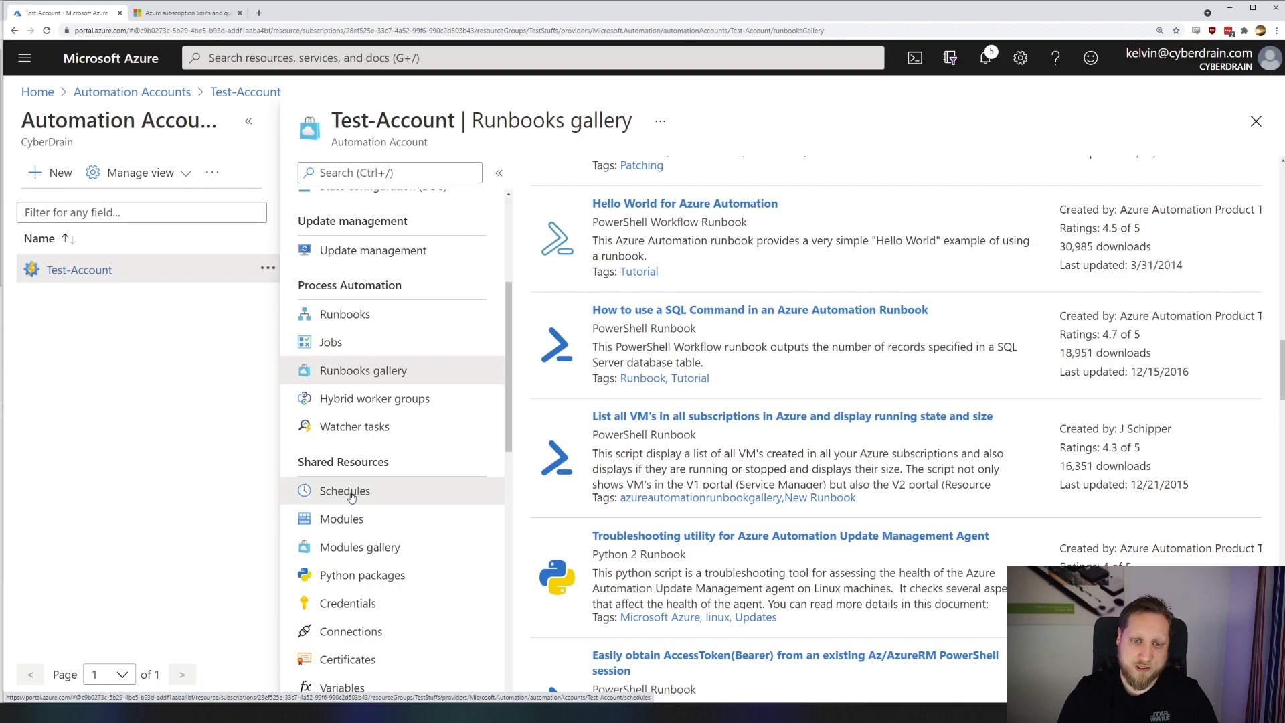
Open Schedules, start a New Schedule, and close it without saving.
click(344, 490)
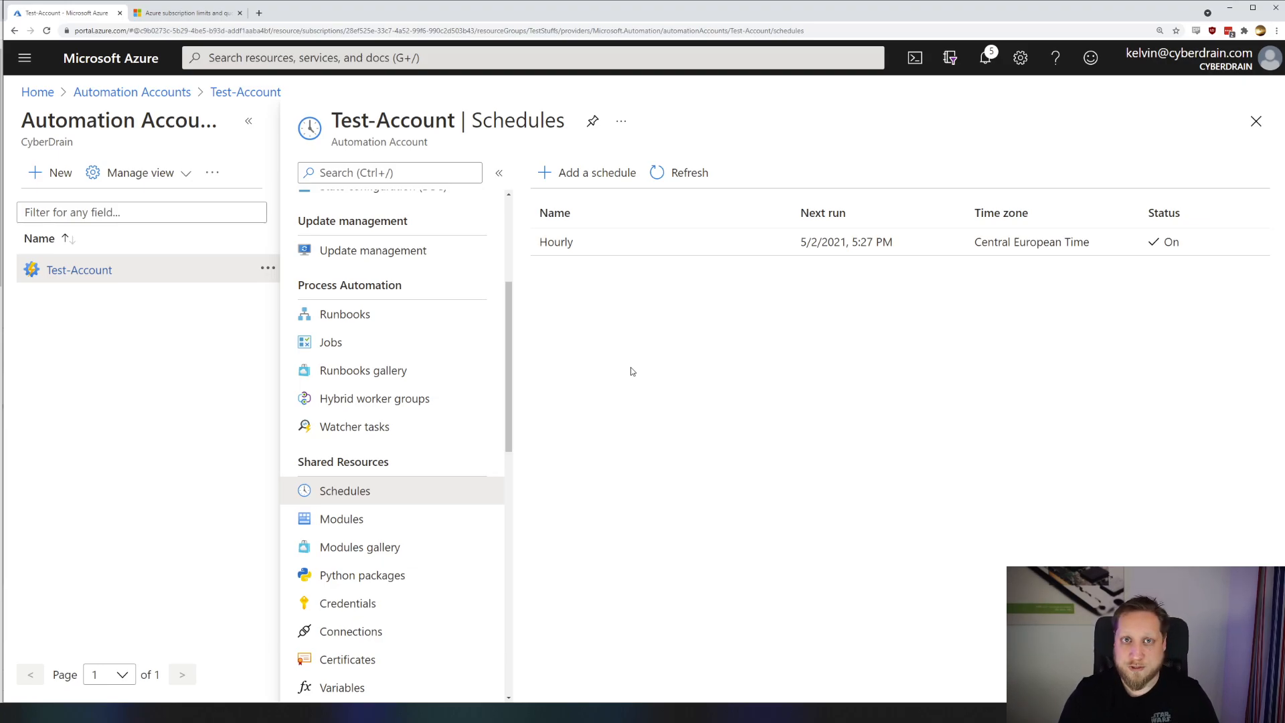
mouse_move(592, 245)
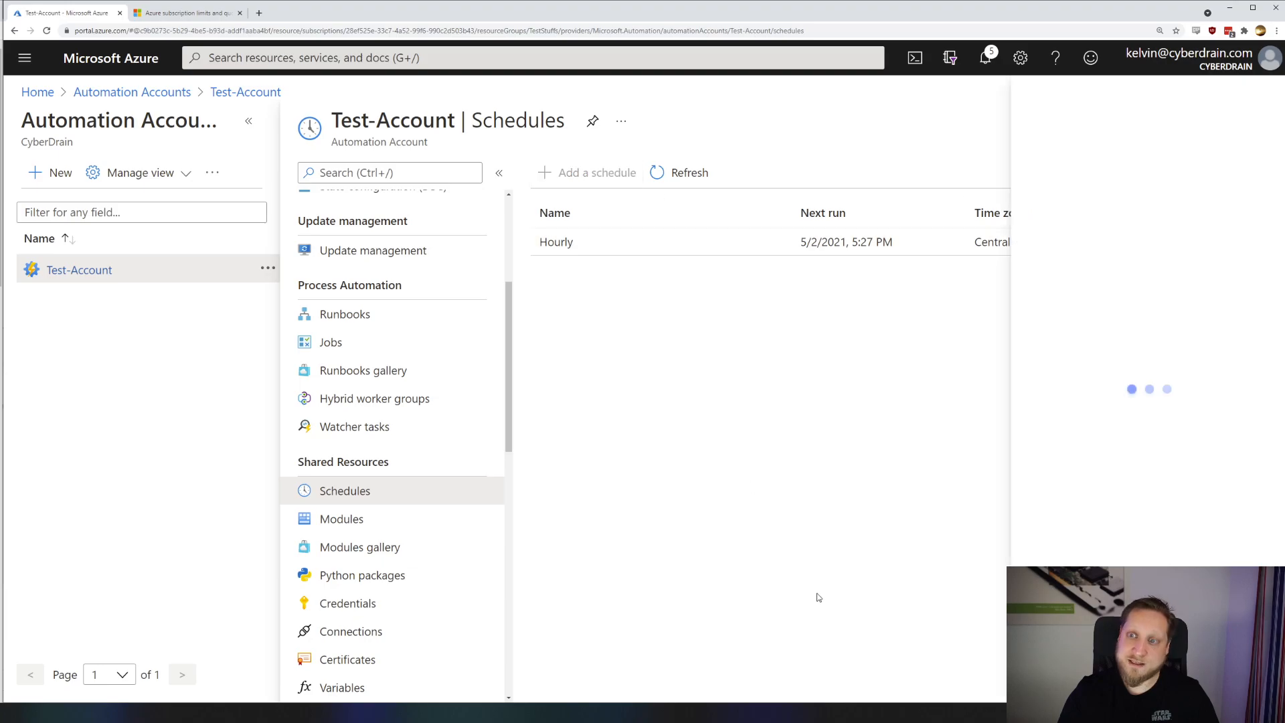
click(595, 172)
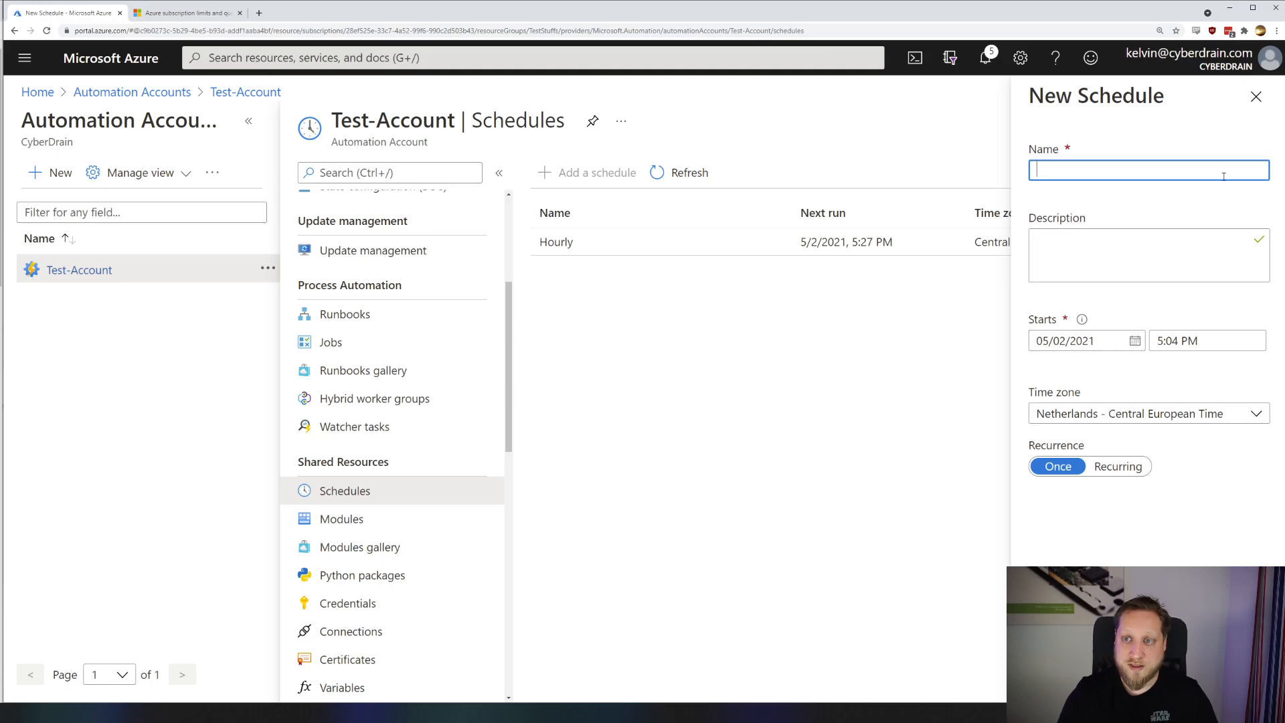
mouse_move(1255, 96)
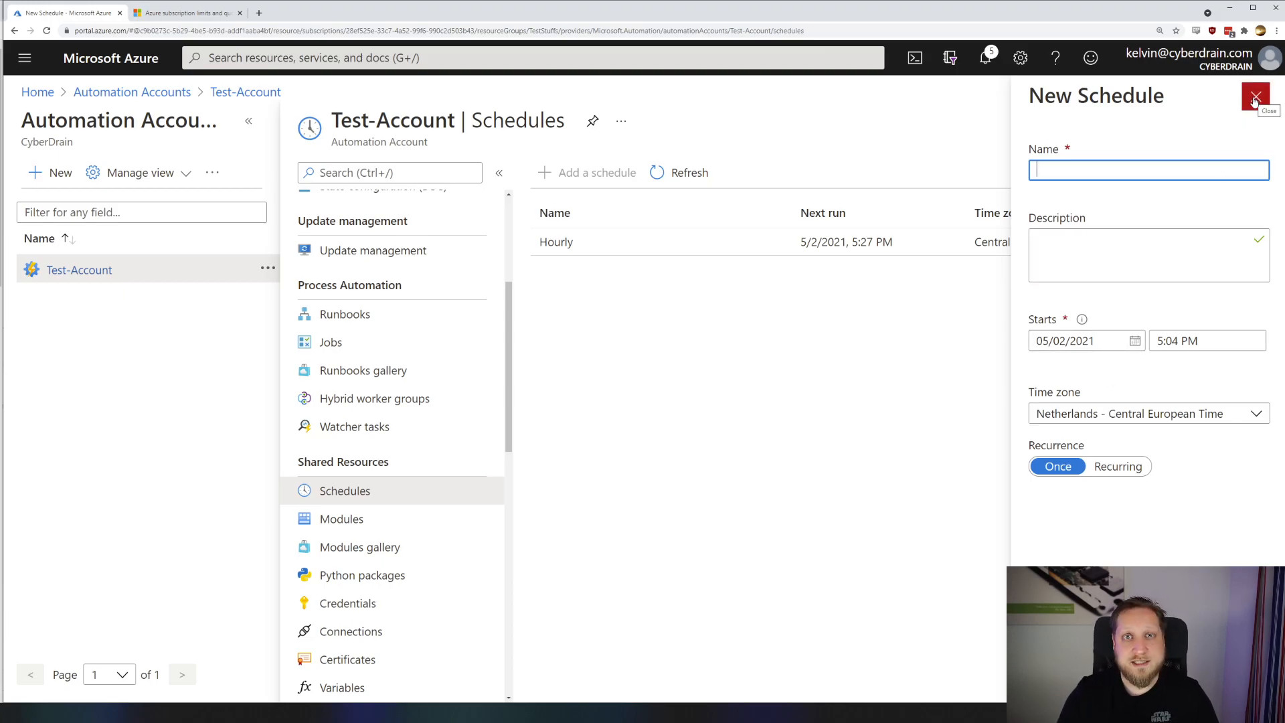
click(1255, 96)
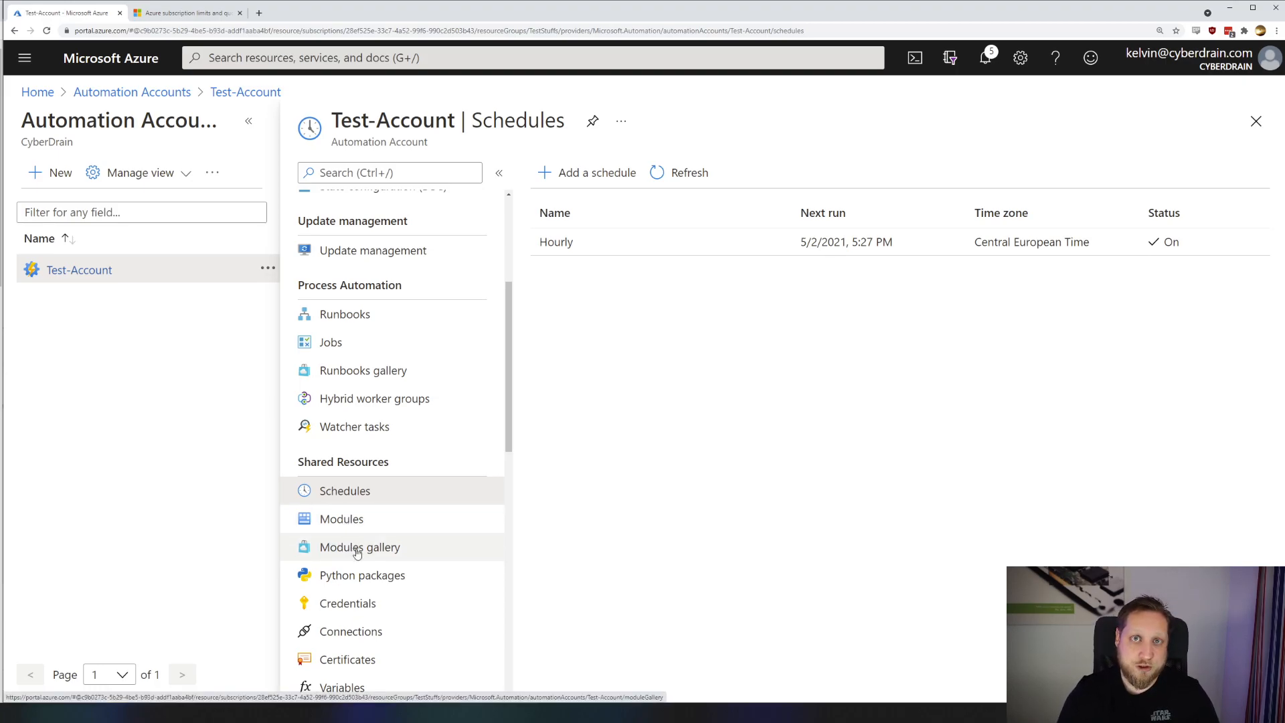
Search the Modules gallery for 'Msonline' to find the MSOnline module.
click(359, 547)
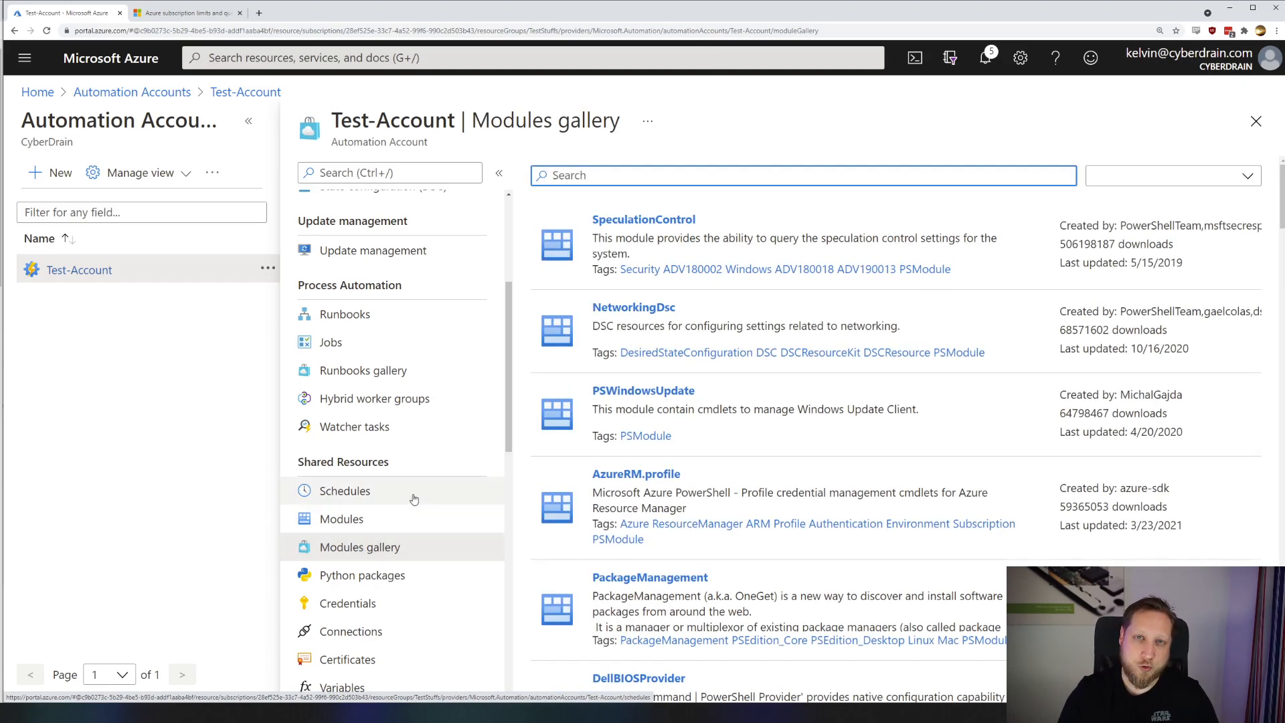
mouse_move(401, 476)
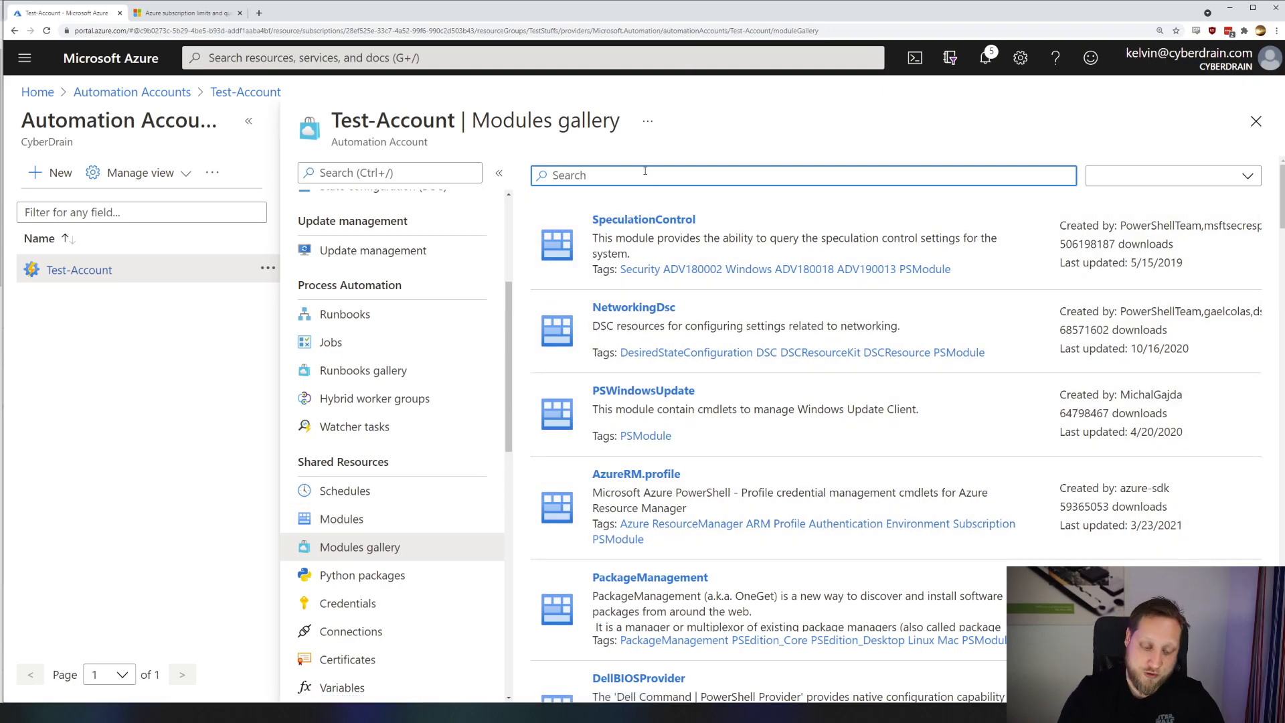
text(Msonline)
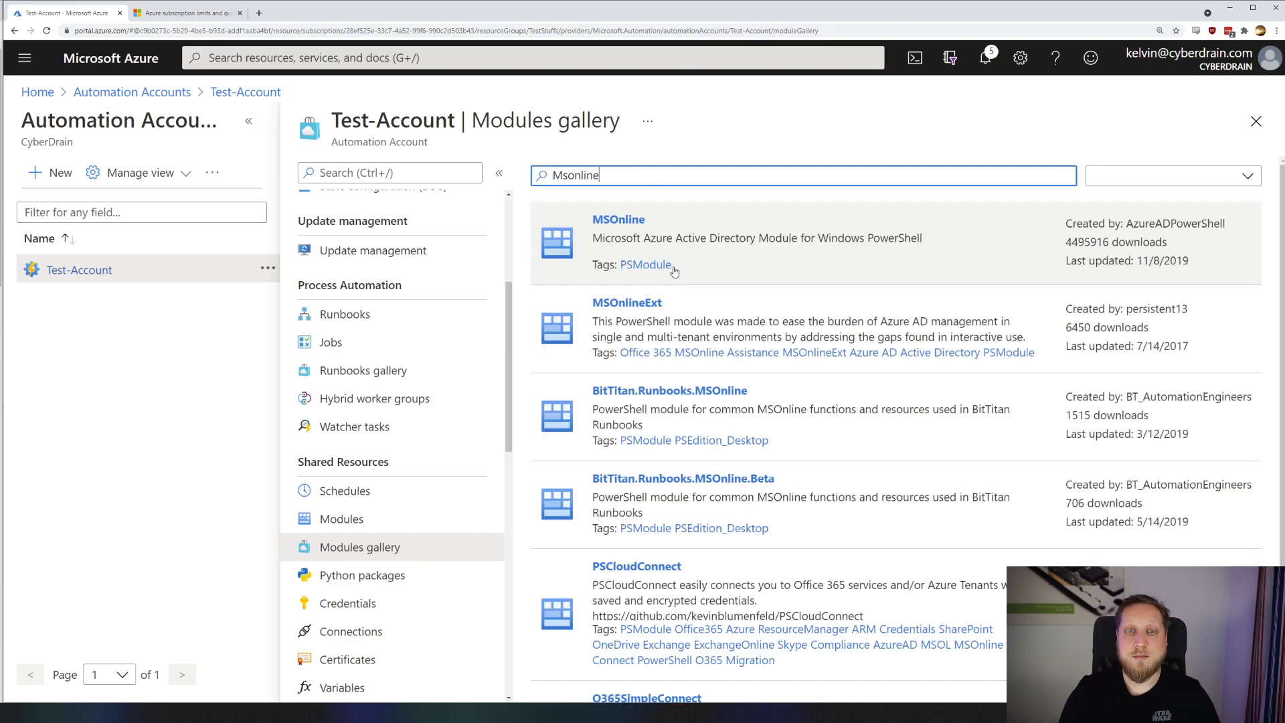
click(617, 218)
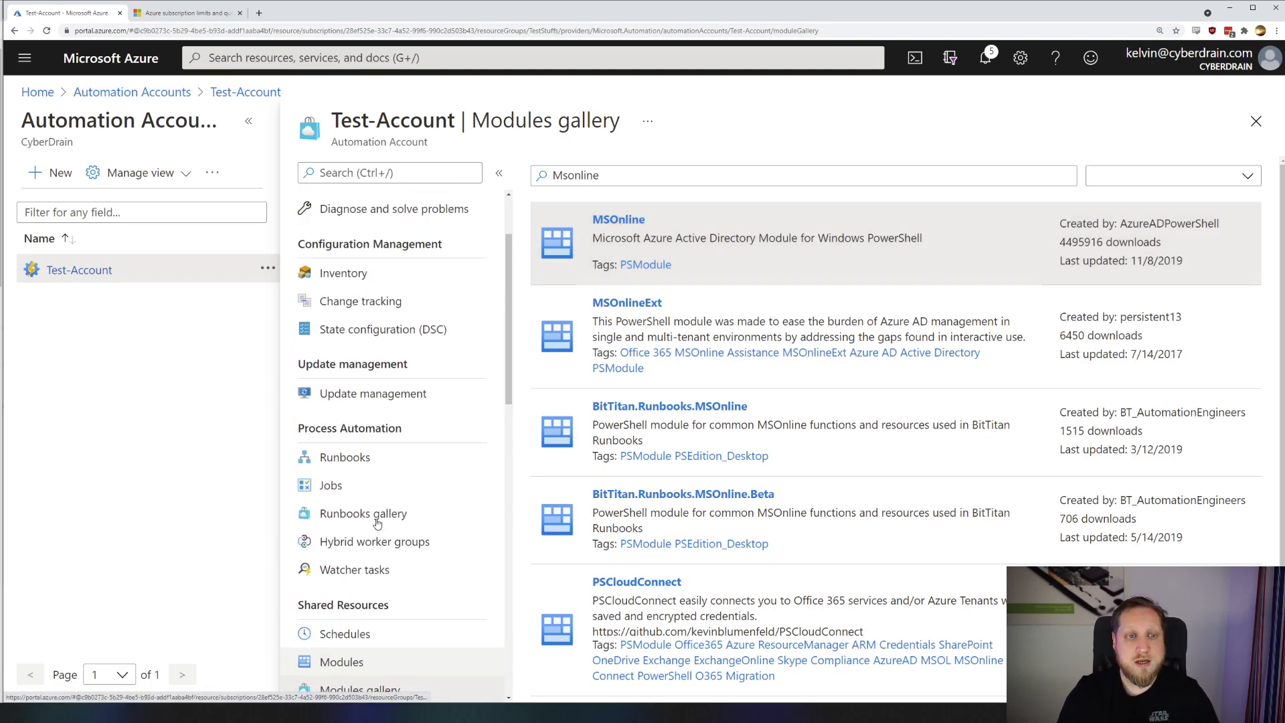
scroll(up, 3)
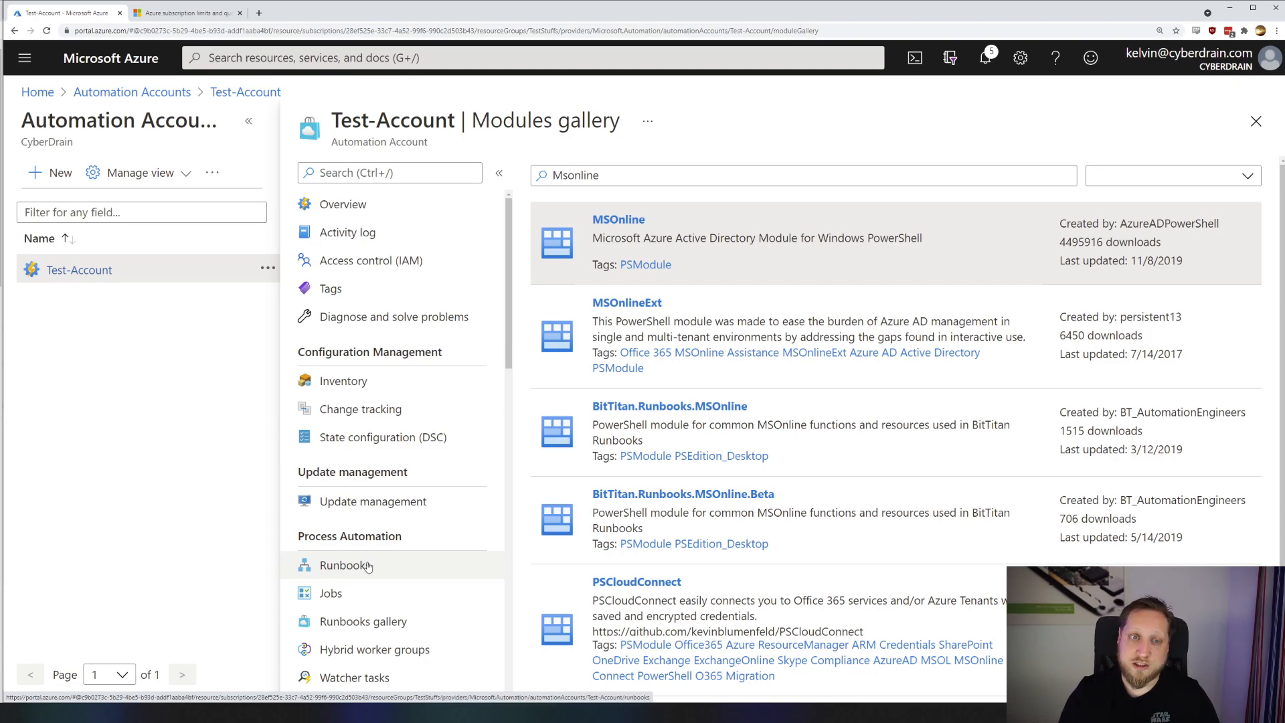
Open the Vm-Startup-And-Shutdown runbook from the Runbooks list.
click(344, 565)
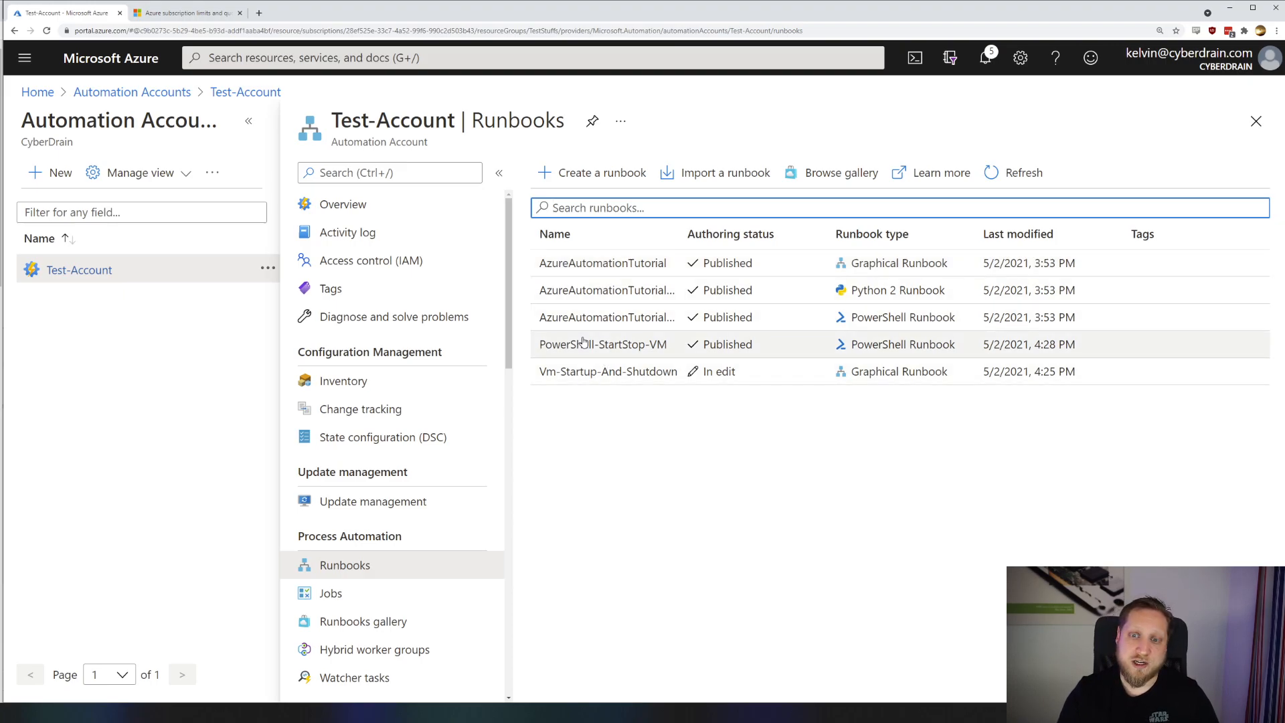
mouse_move(881, 365)
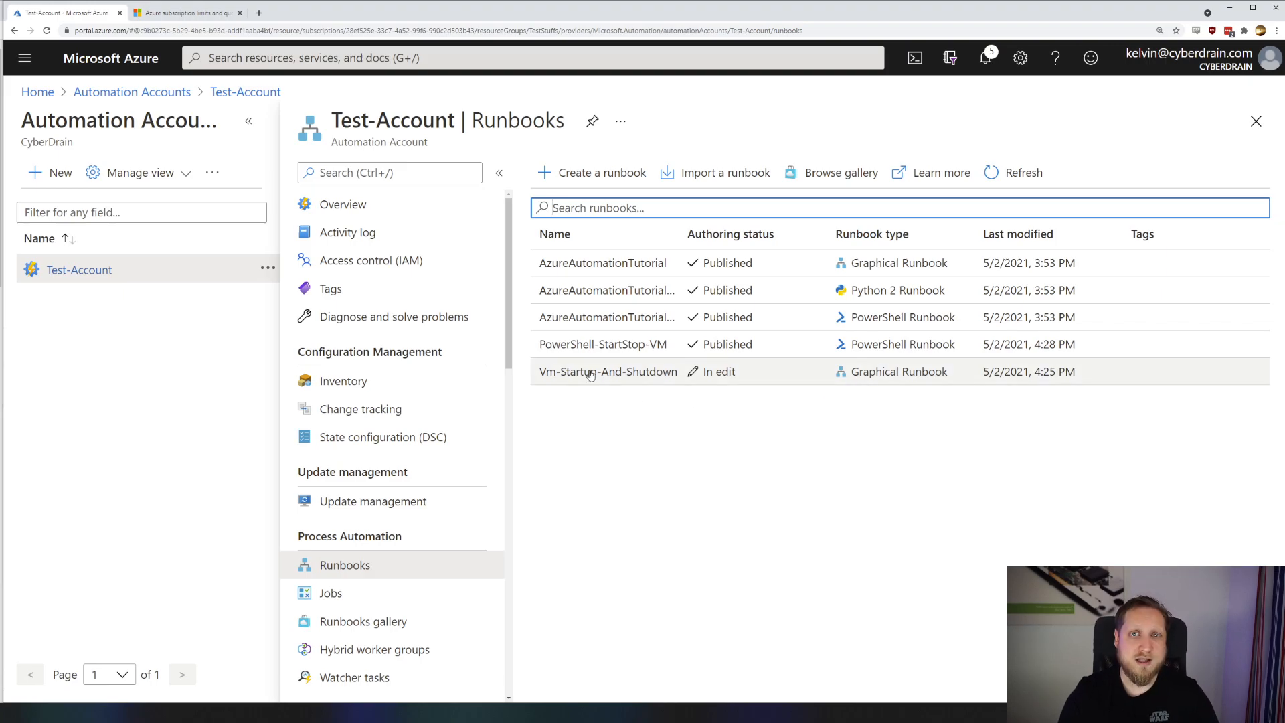
click(609, 371)
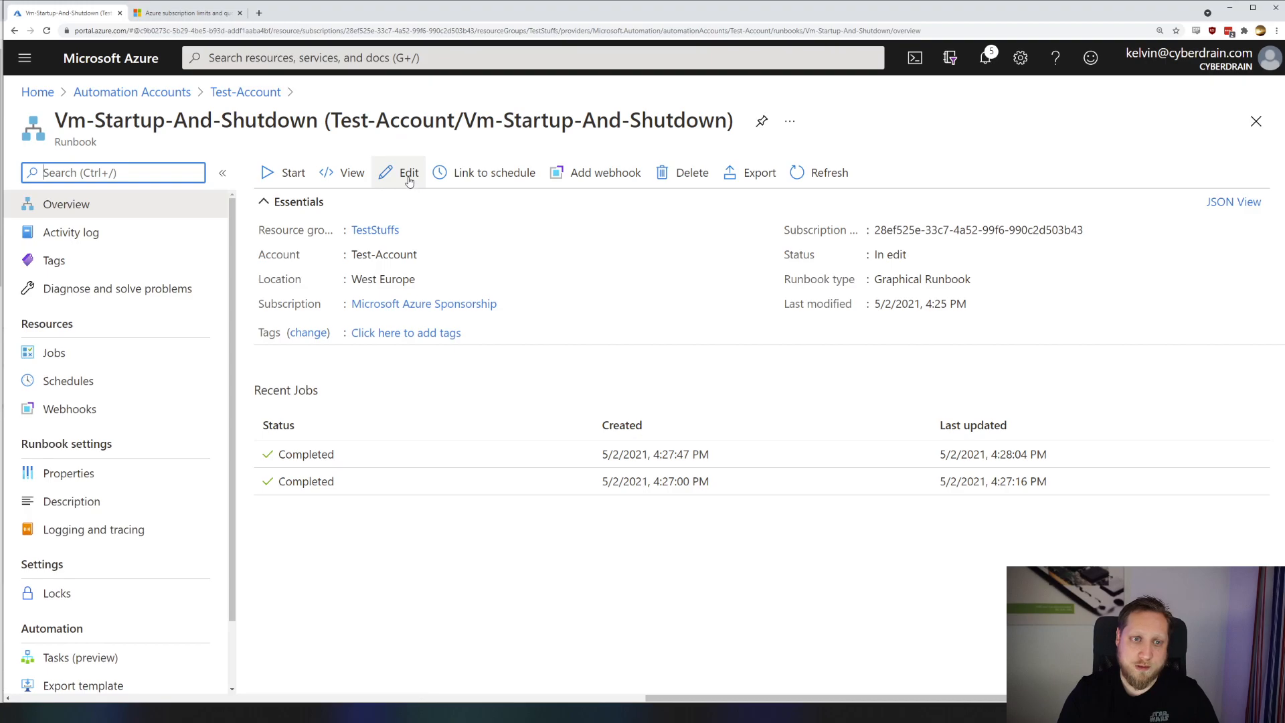
Edit the runbook graphically and inspect activities like Connect to Azure.
click(407, 172)
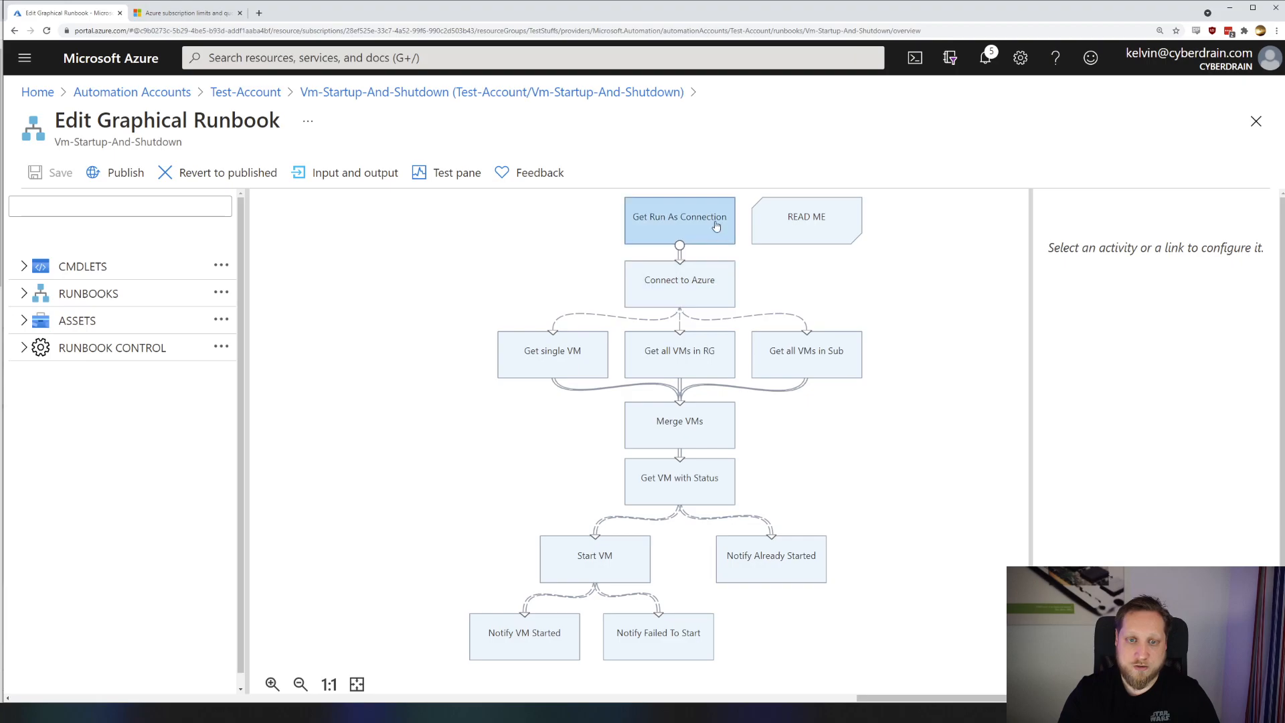
mouse_move(715, 228)
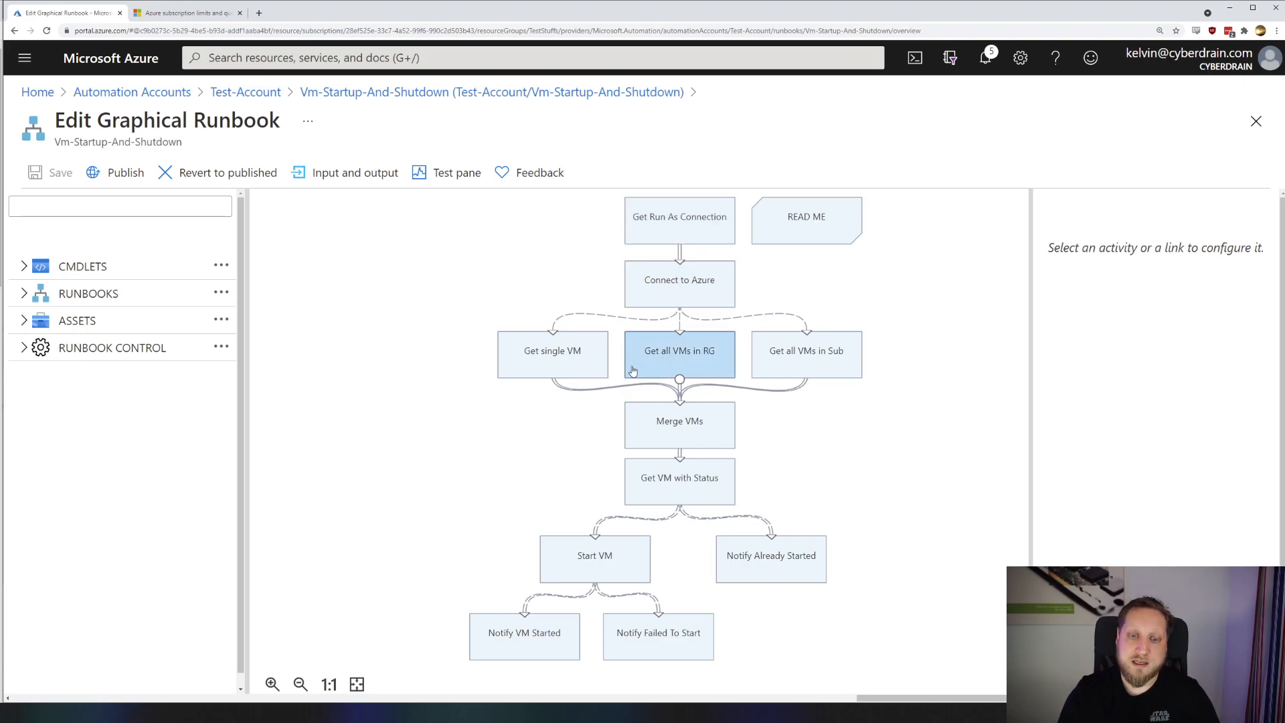
click(679, 283)
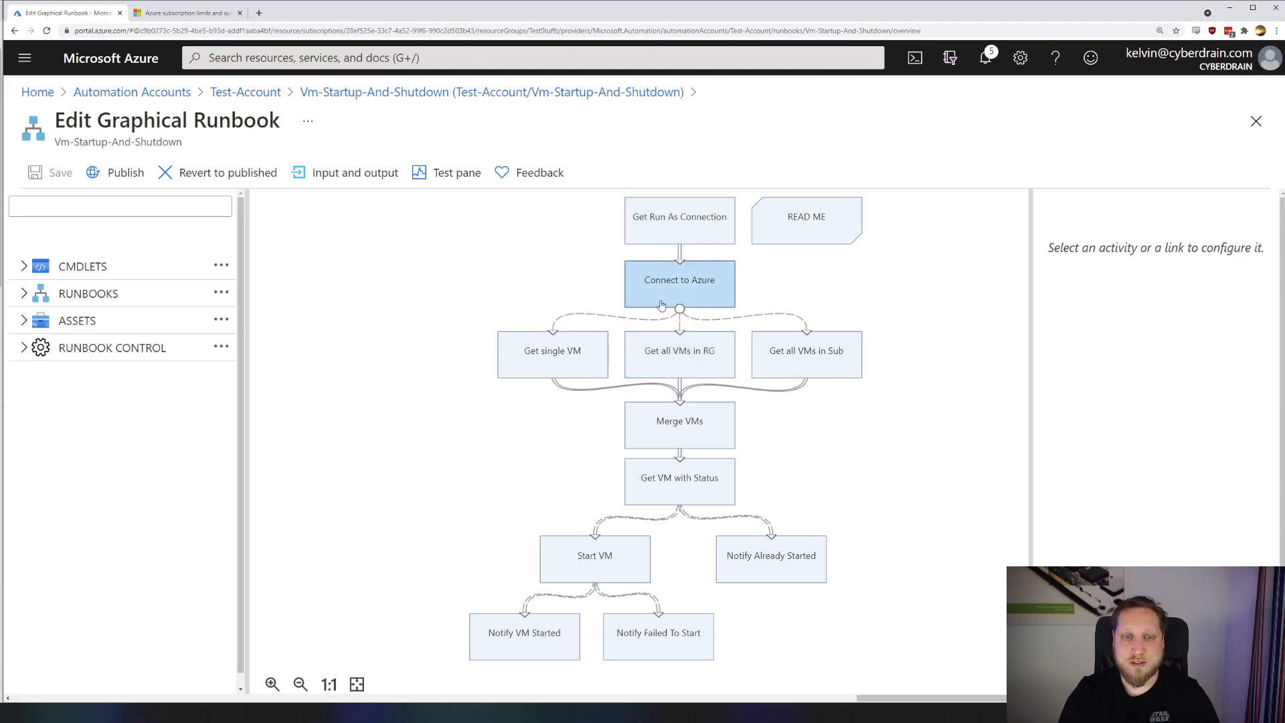
click(658, 631)
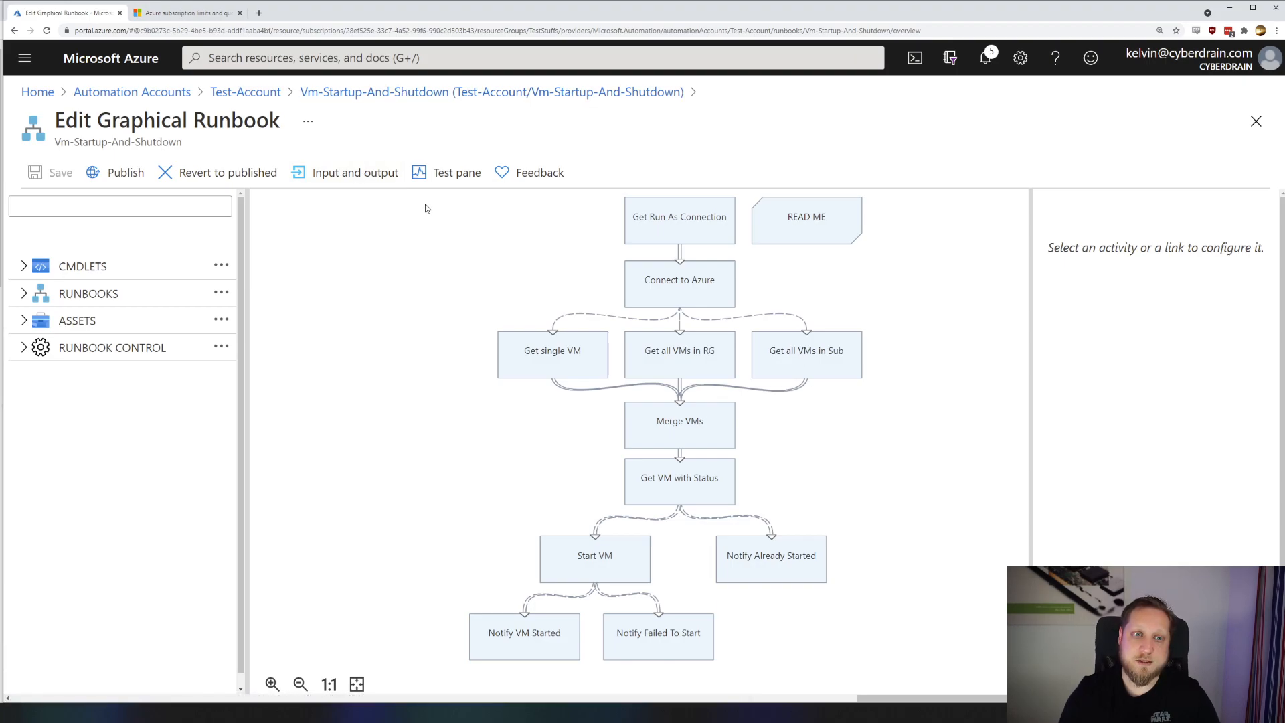
click(354, 172)
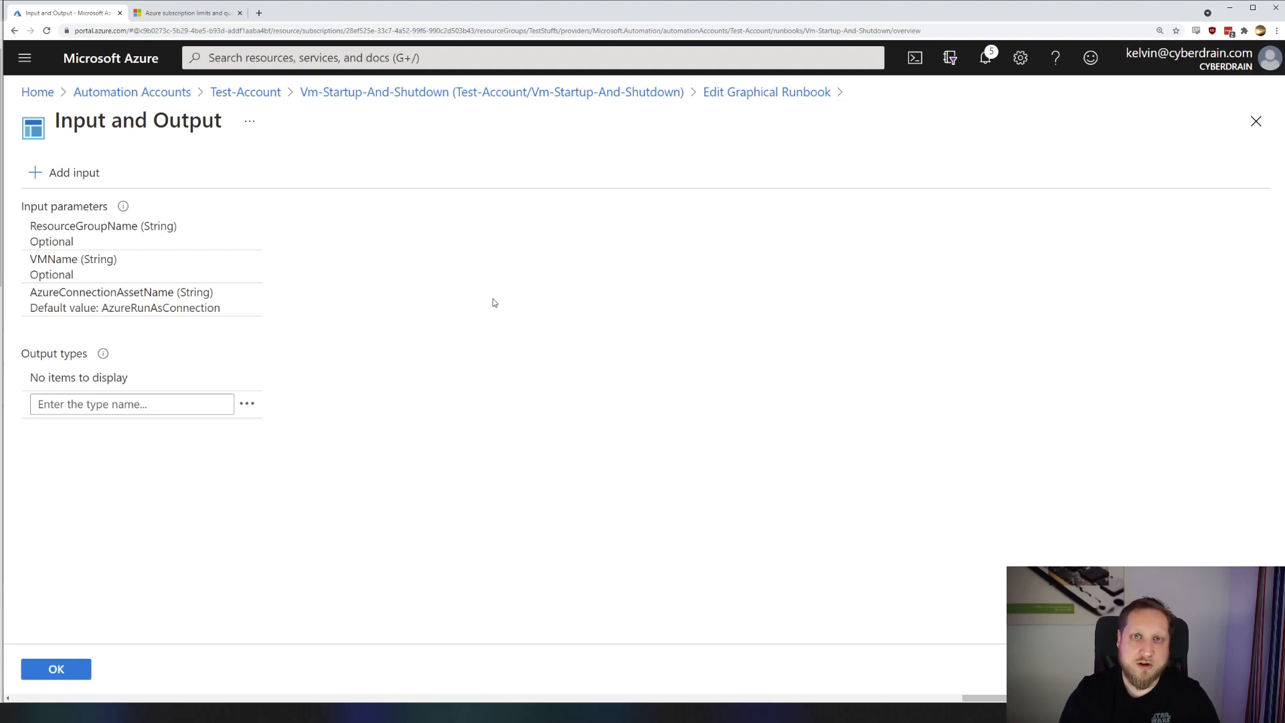
mouse_move(766, 91)
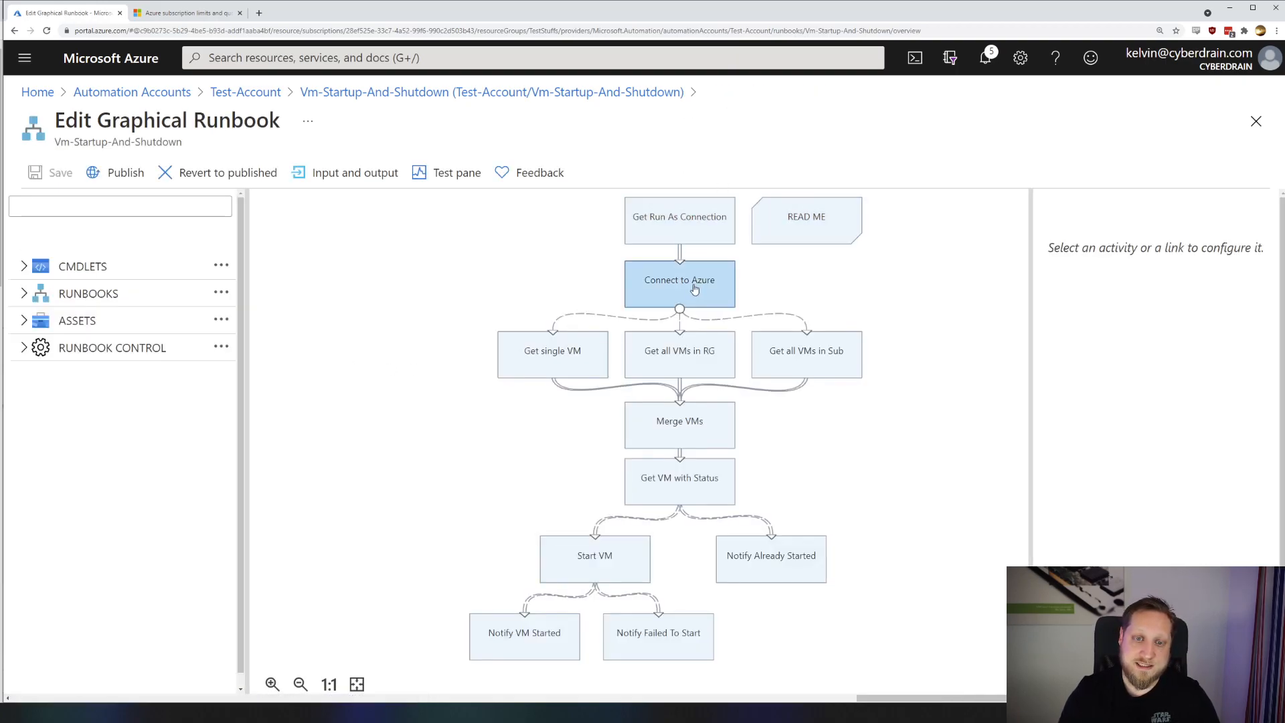
click(665, 587)
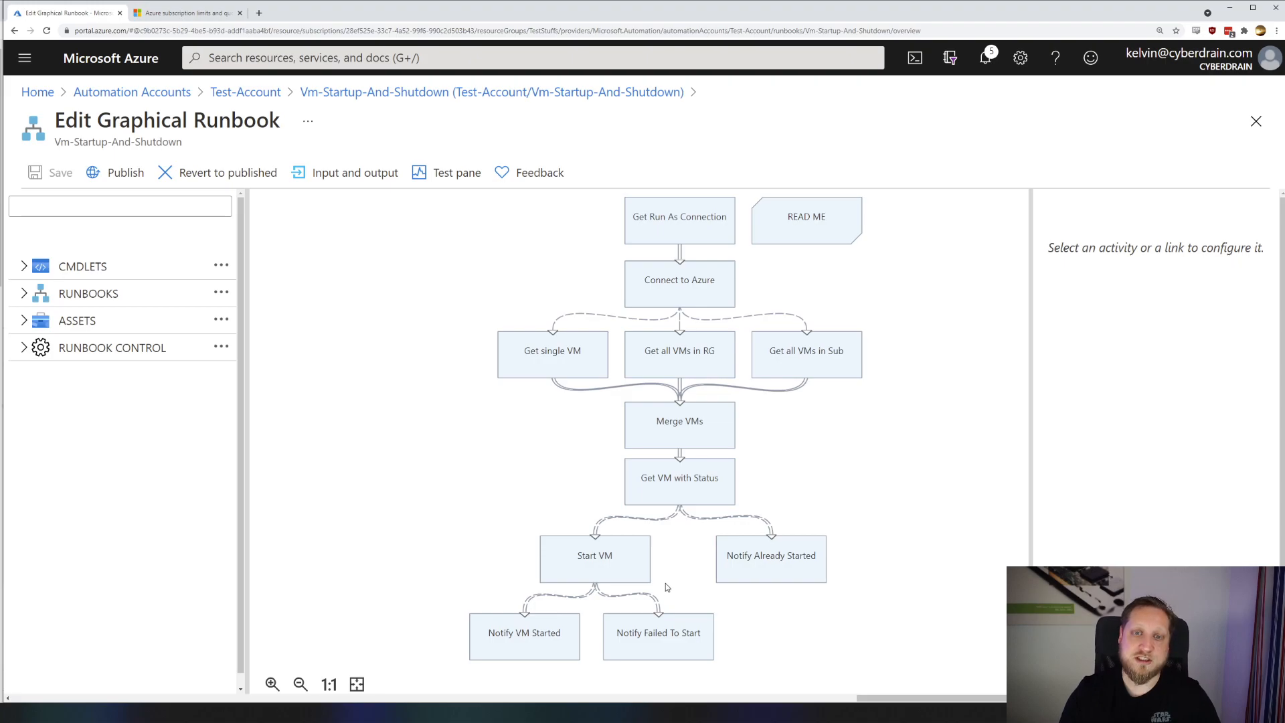
click(120, 206)
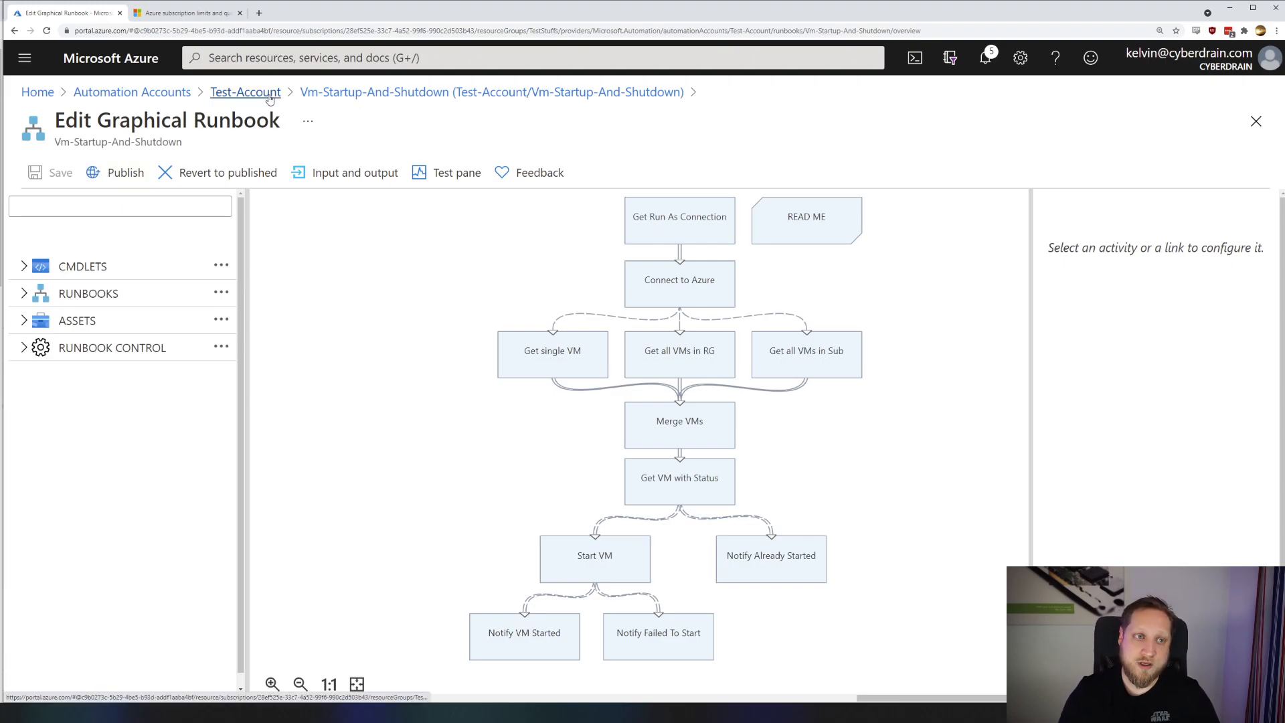
Review the runbook's Hourly schedule, keep it enabled, and close its details.
click(245, 91)
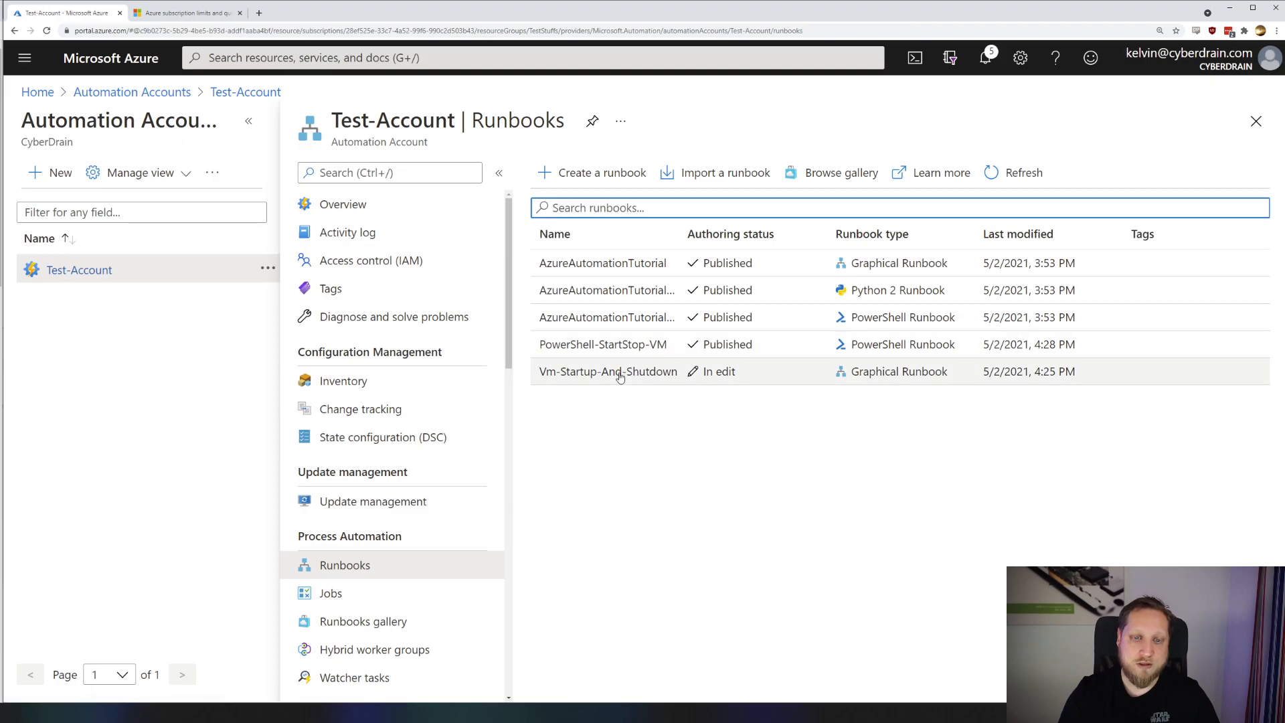
click(609, 371)
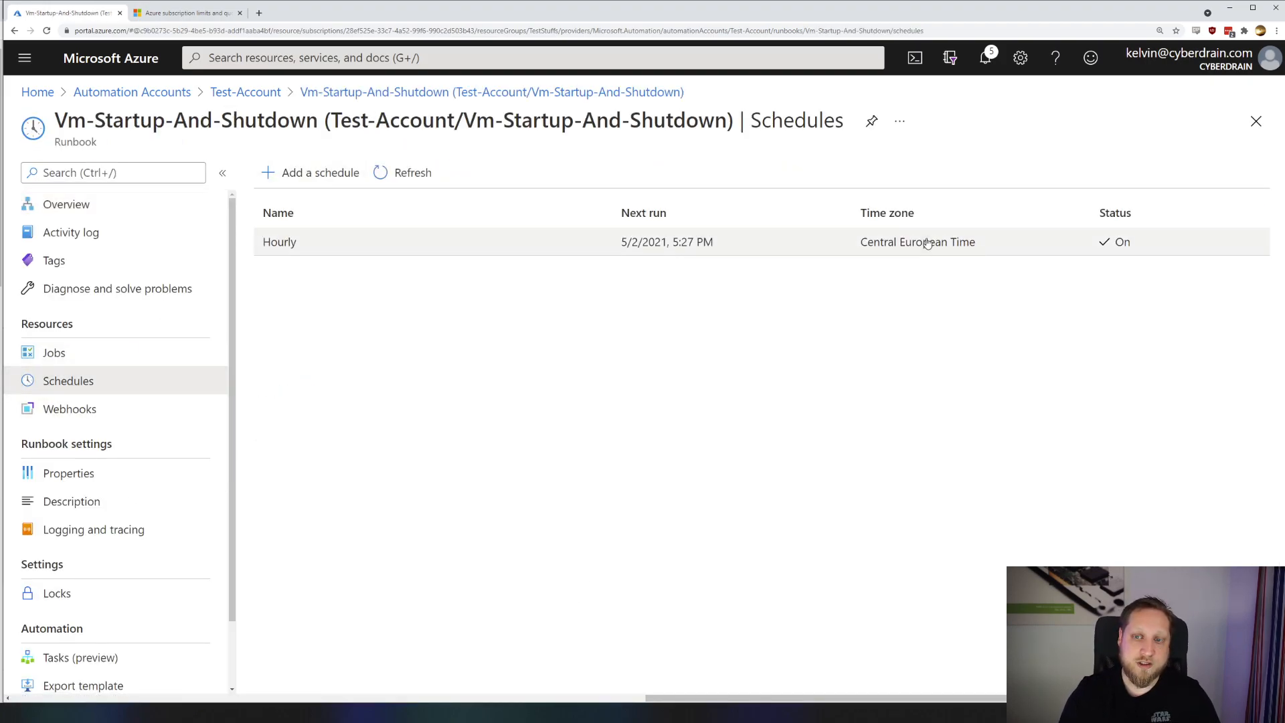
click(280, 241)
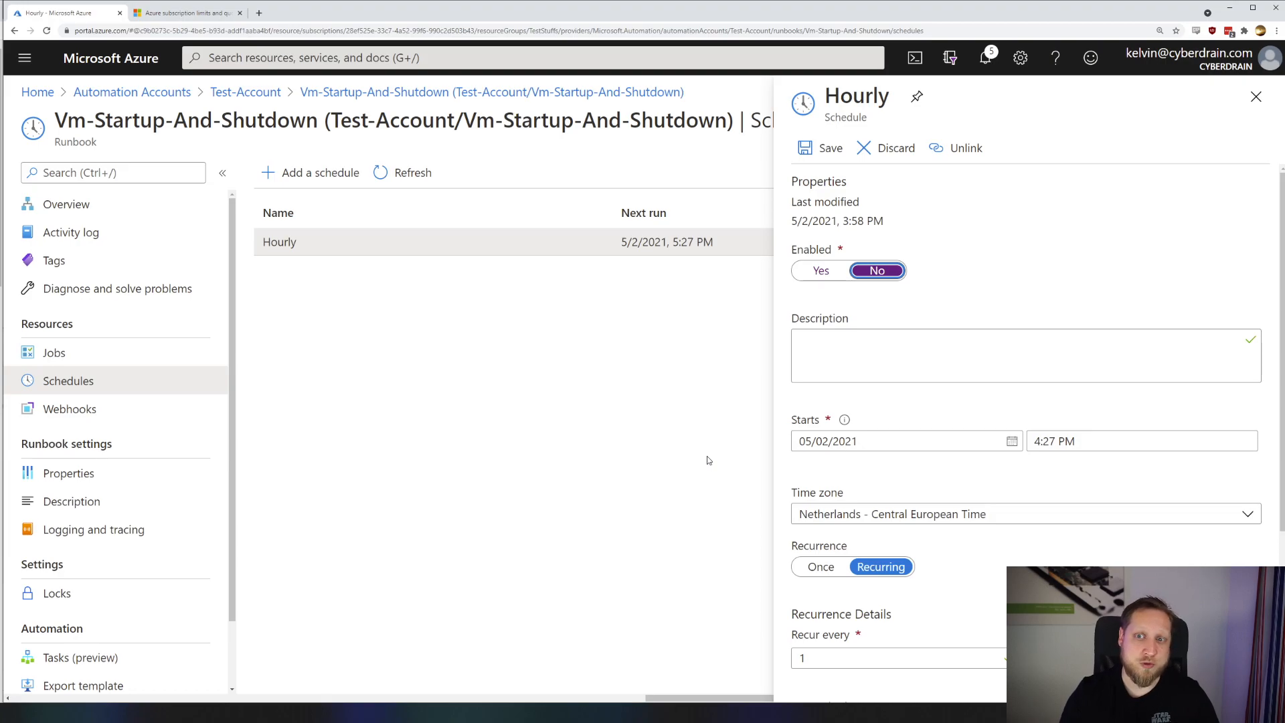
click(820, 271)
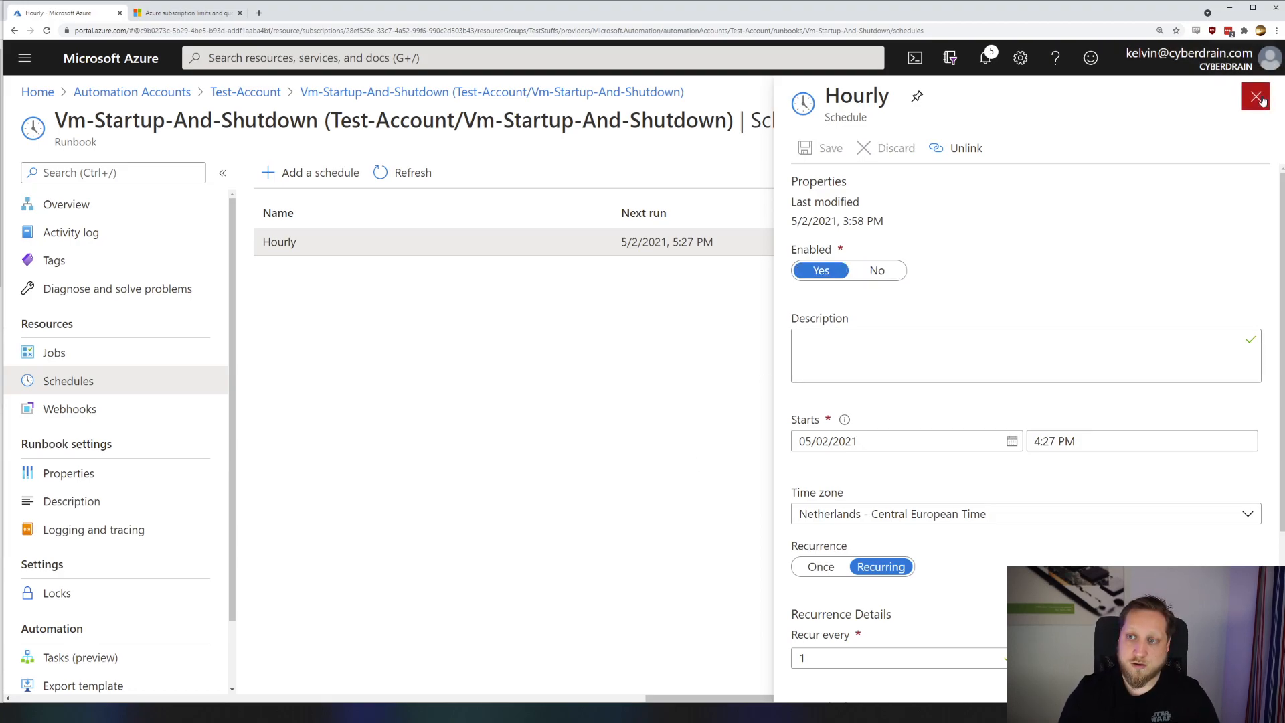
click(1255, 96)
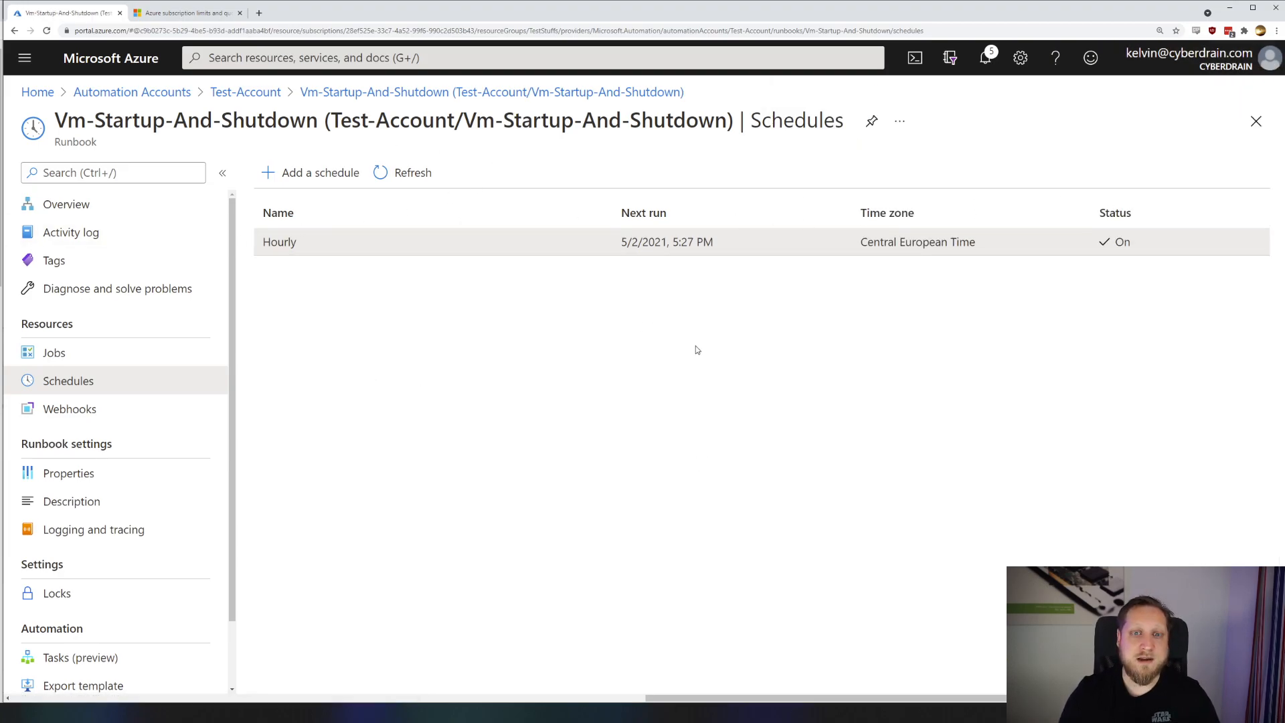
mouse_move(474, 528)
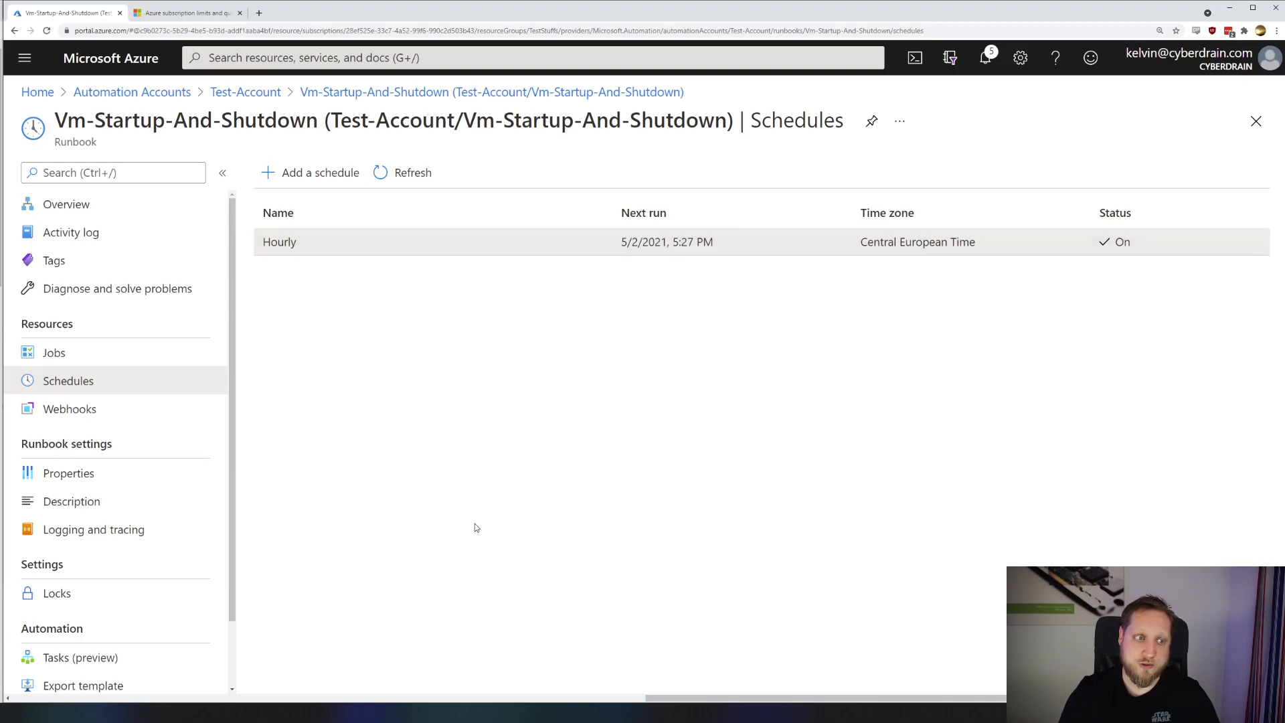
Check the runbook's Jobs list, then return to its Overview.
click(54, 352)
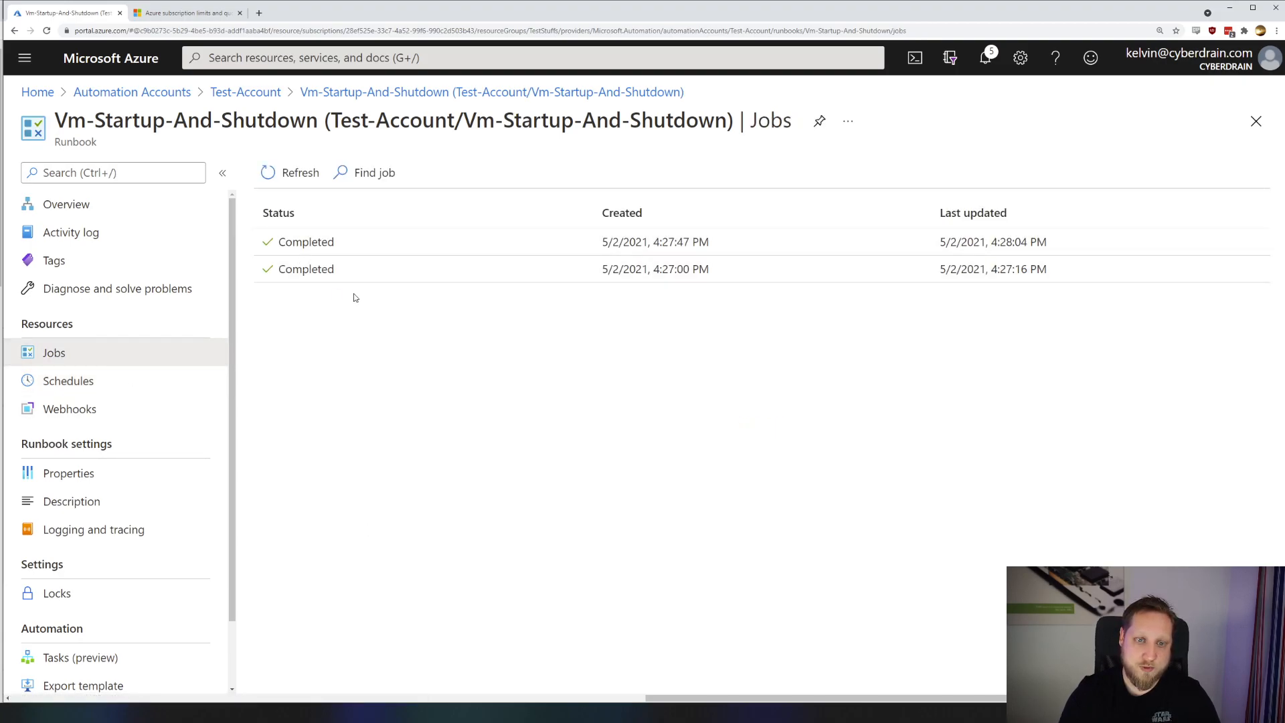
mouse_move(762, 252)
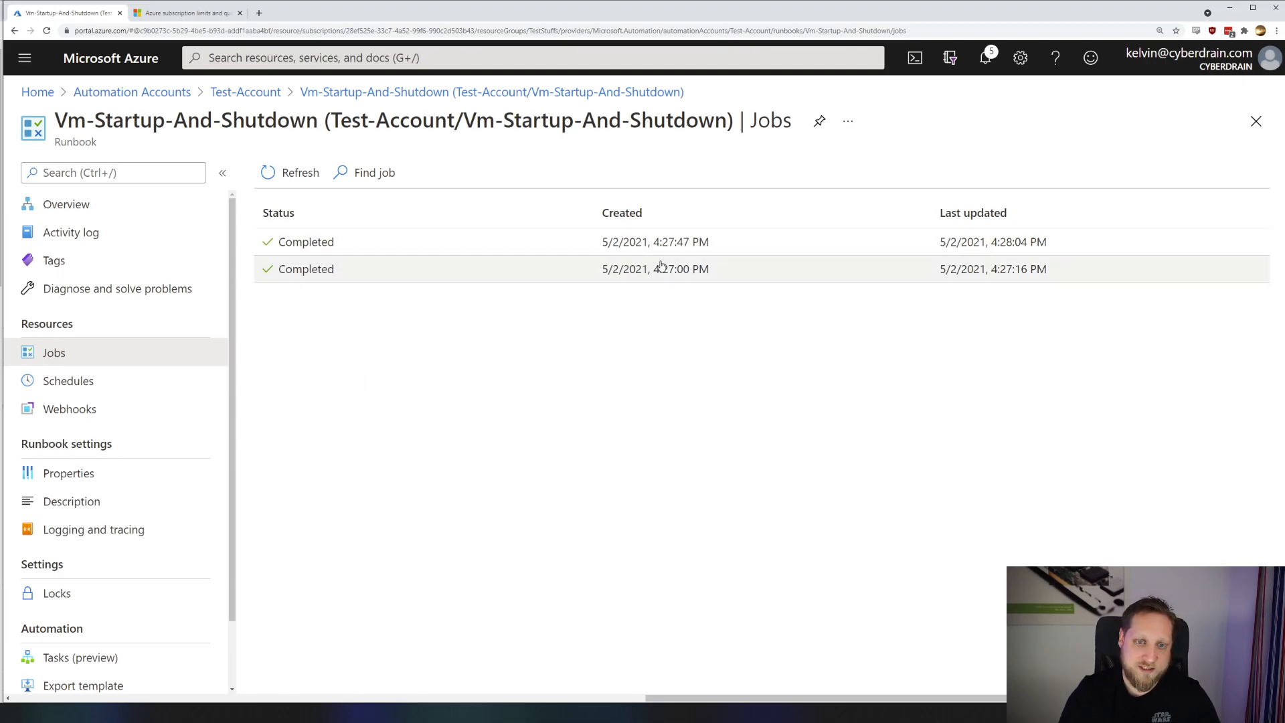
mouse_move(628, 326)
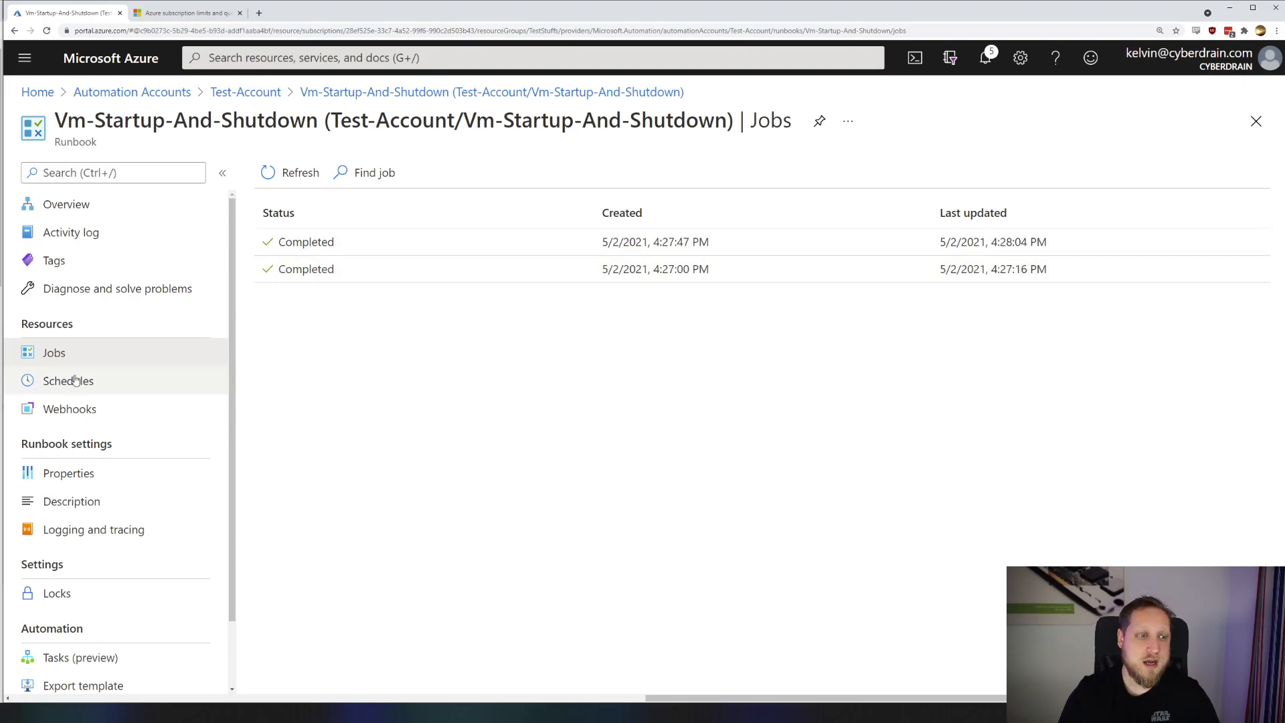
click(65, 204)
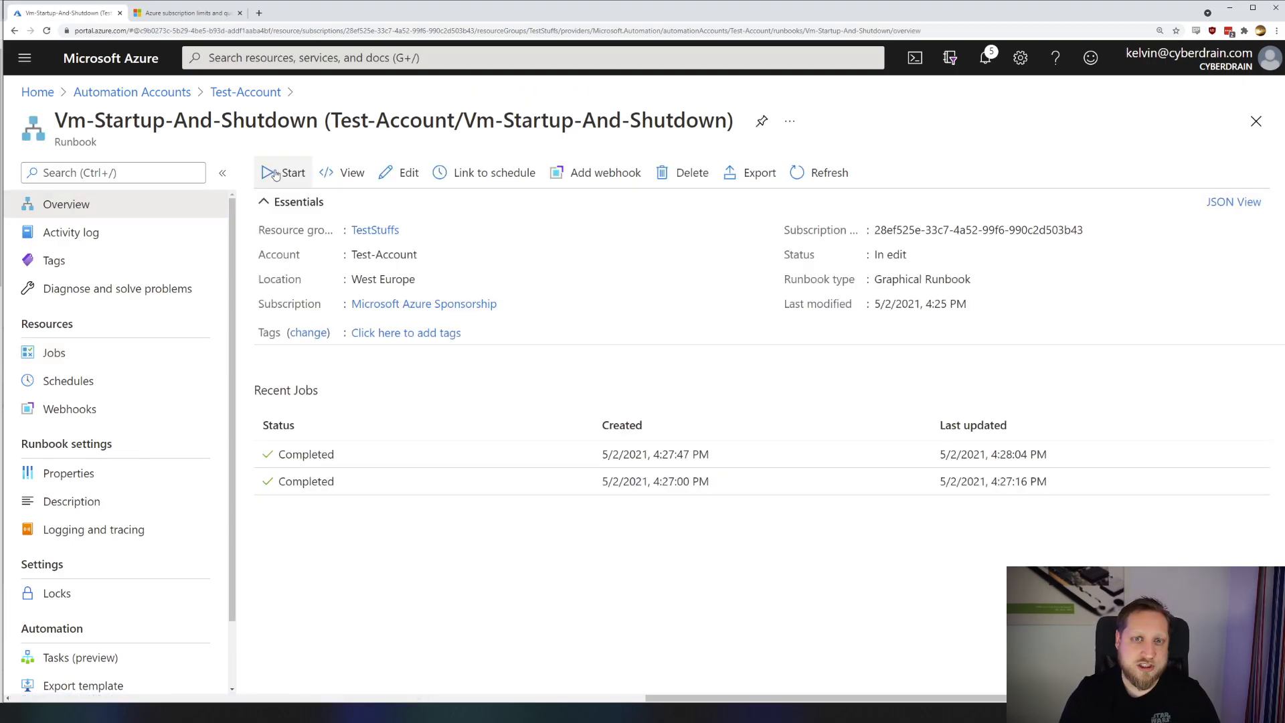
Start the runbook with RESOURCEGROUPNAME TestVM-RG and VMNAME TestVM.
click(283, 172)
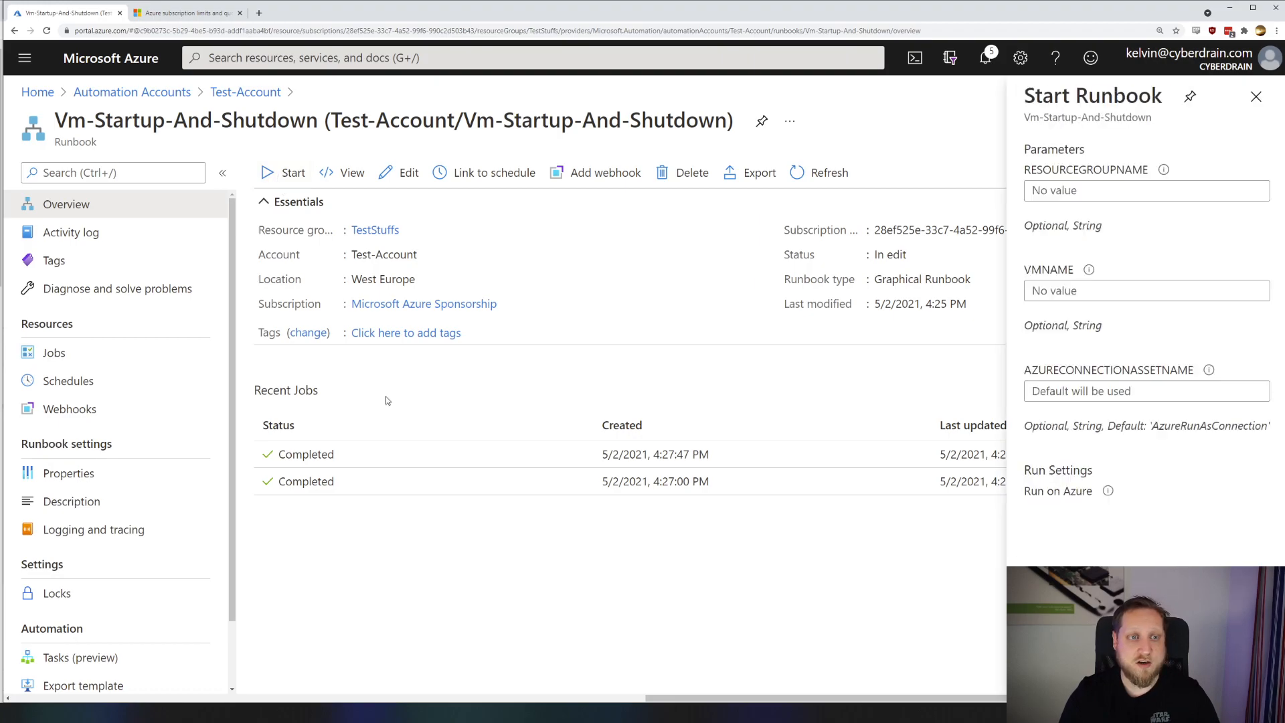
click(1145, 190)
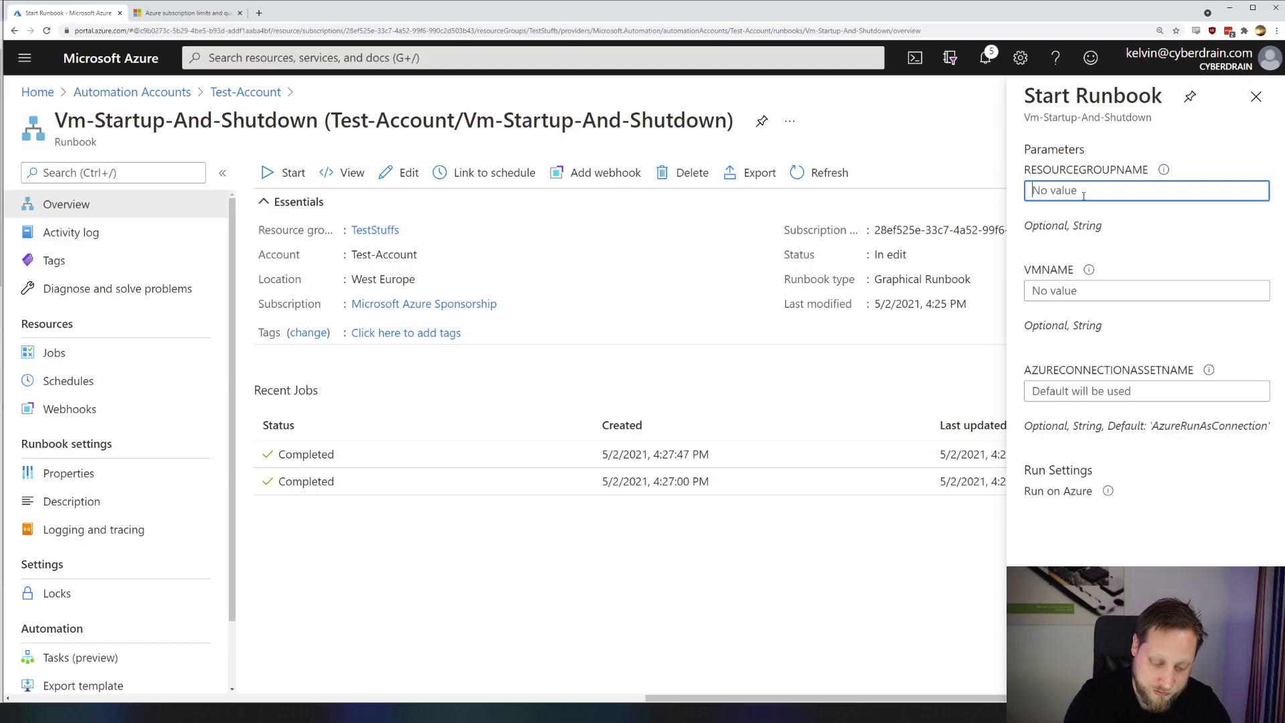
text(TestVM-RG)
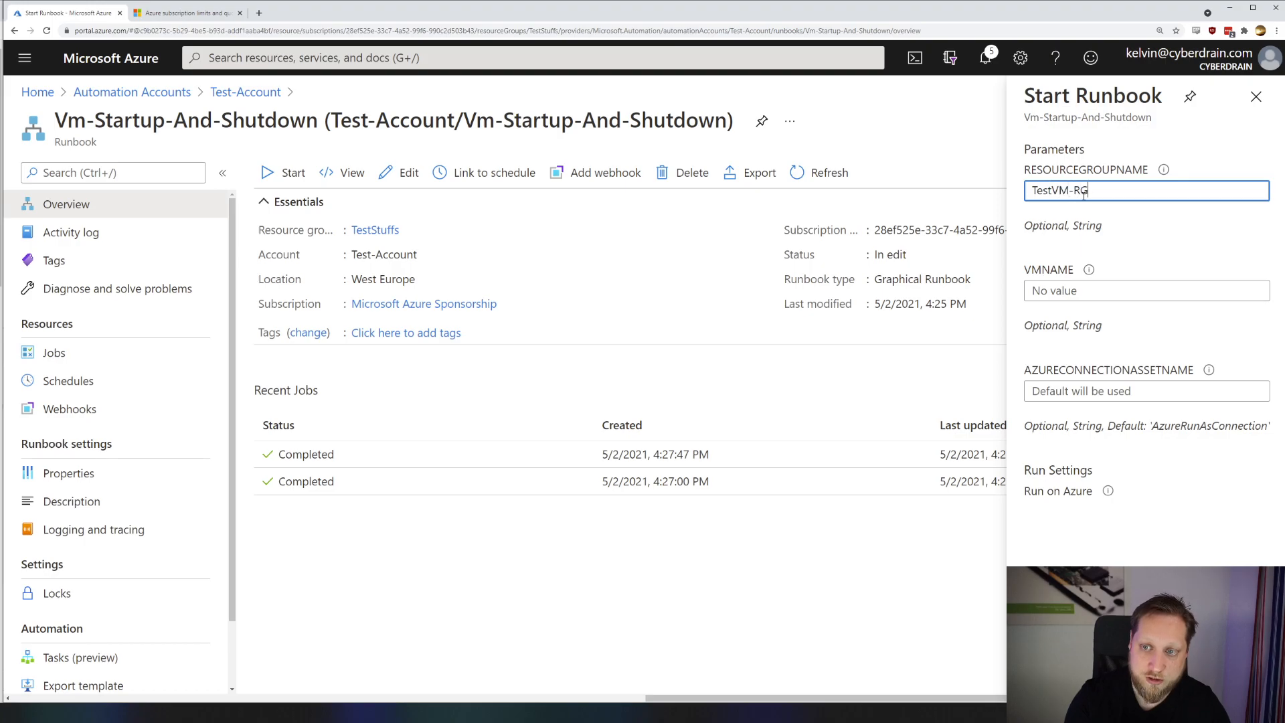
click(1146, 290)
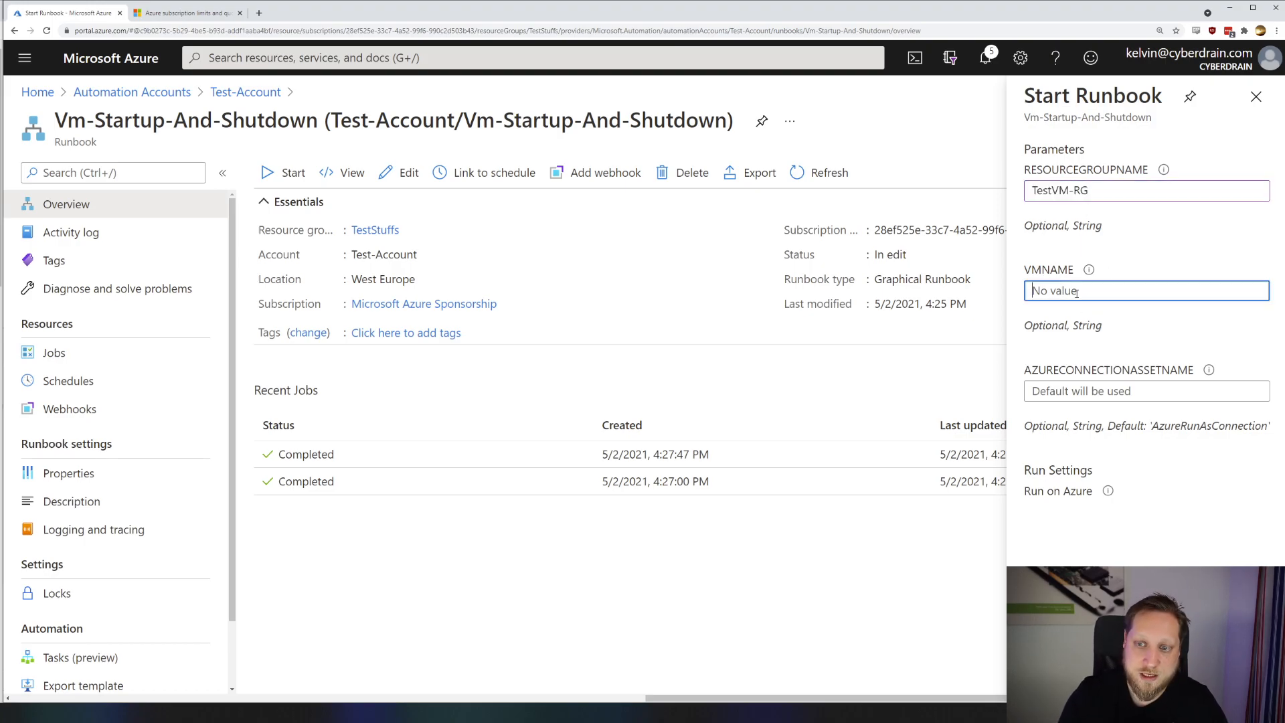
text(TestV)
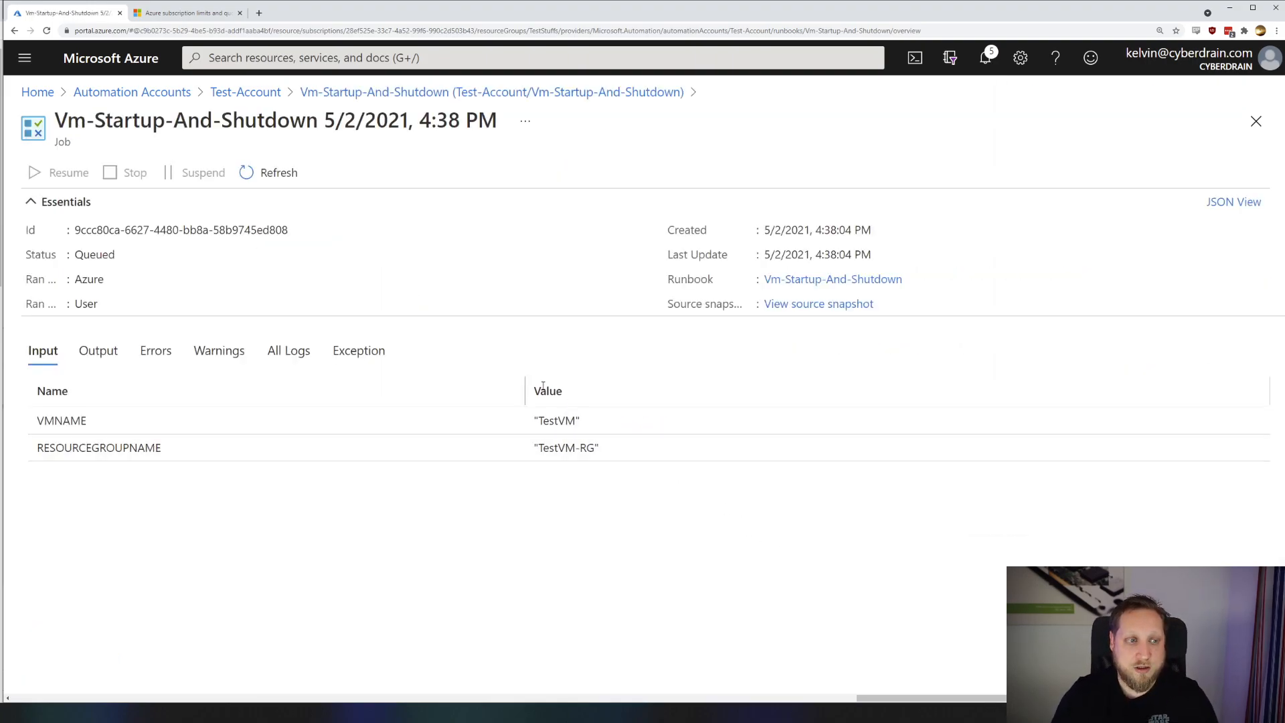
Review the Vm-Startup-And-Shutdown job's Output, Warnings, All Logs, Exception and Input tabs, then return to Test-Account.
click(99, 350)
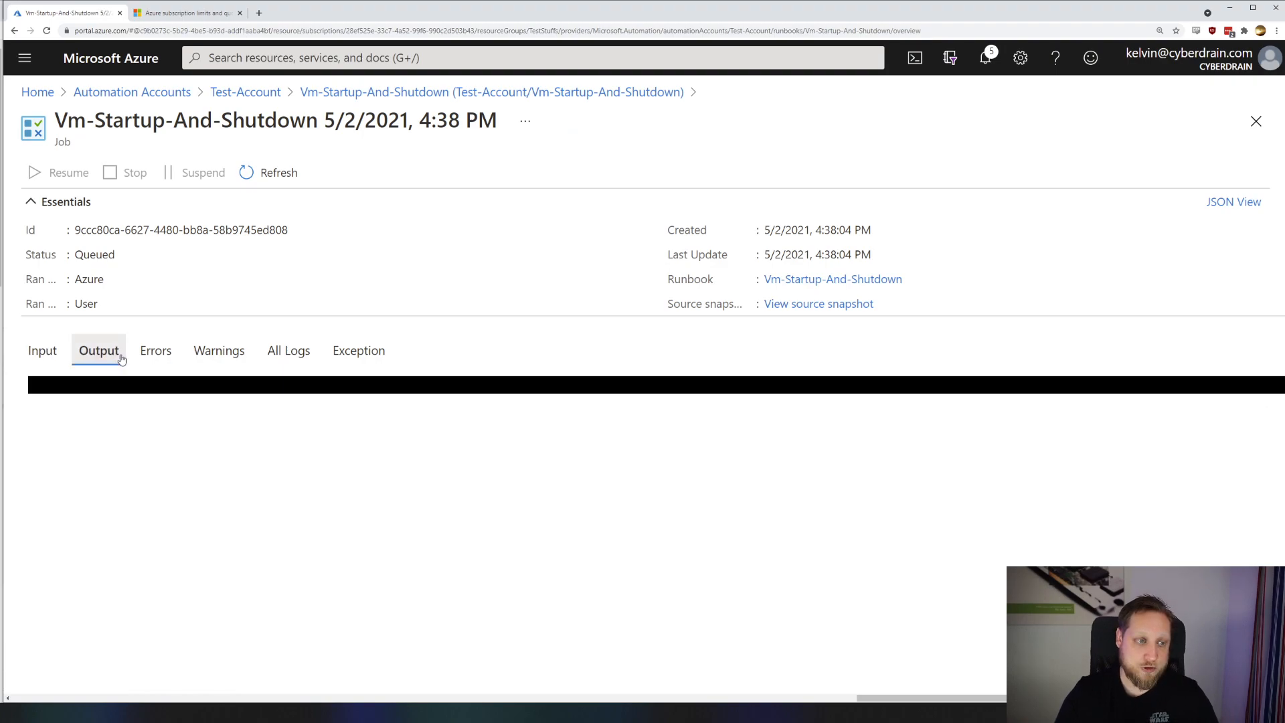
click(218, 350)
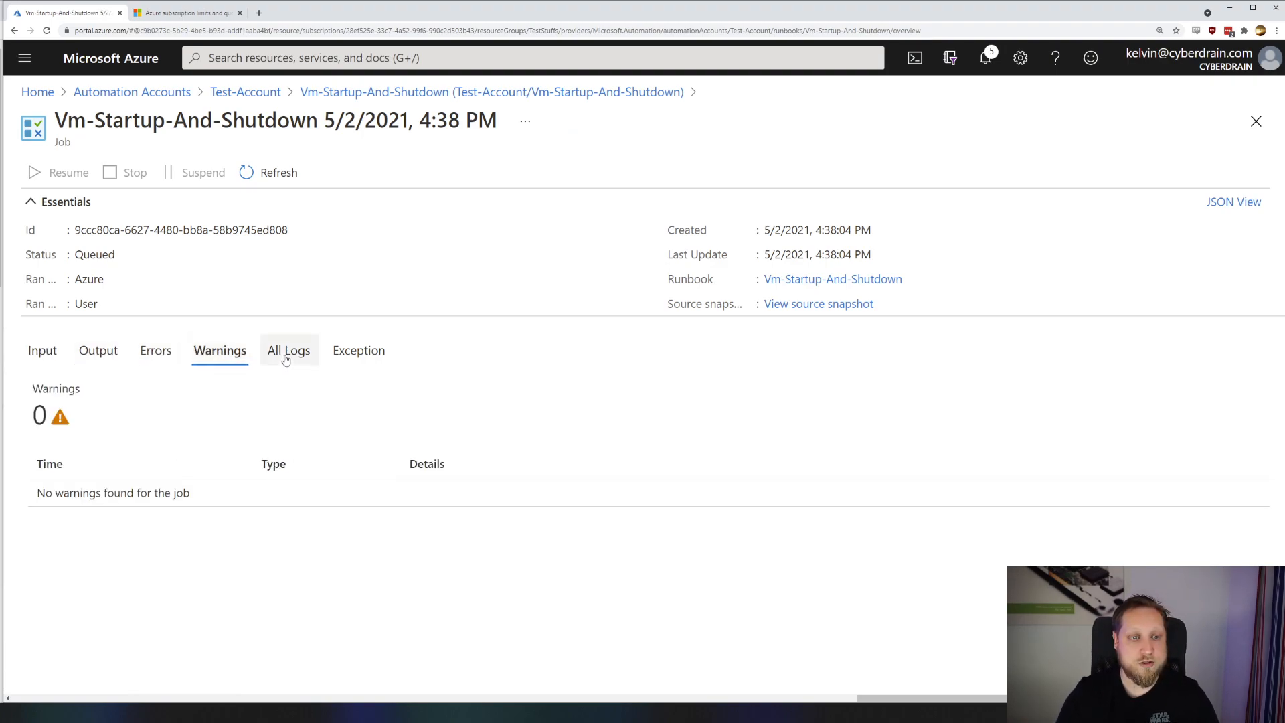
click(288, 350)
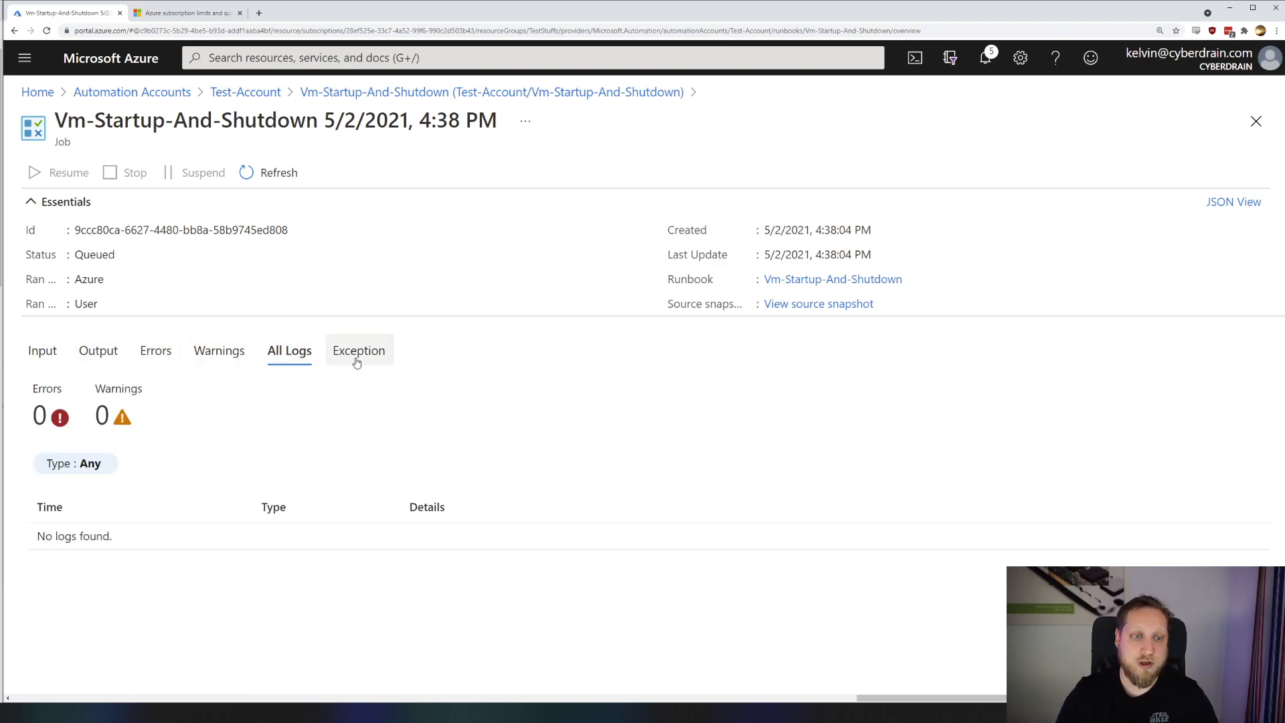
click(358, 350)
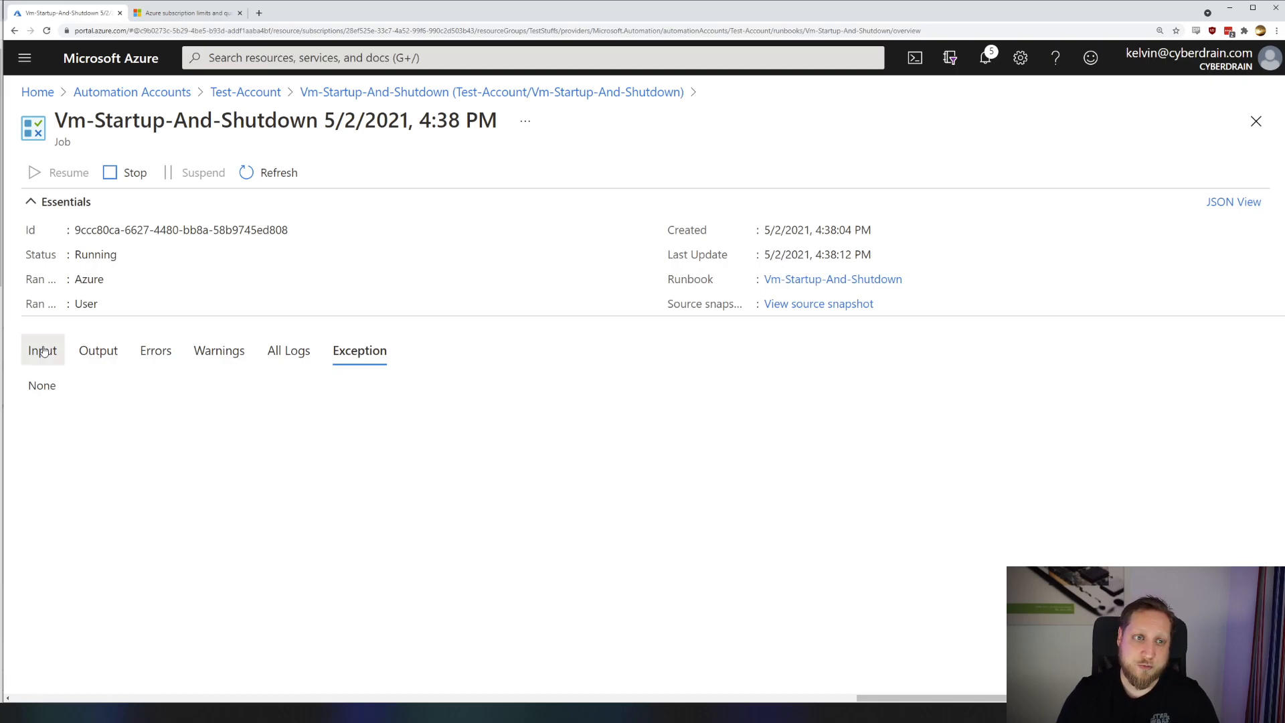
click(41, 350)
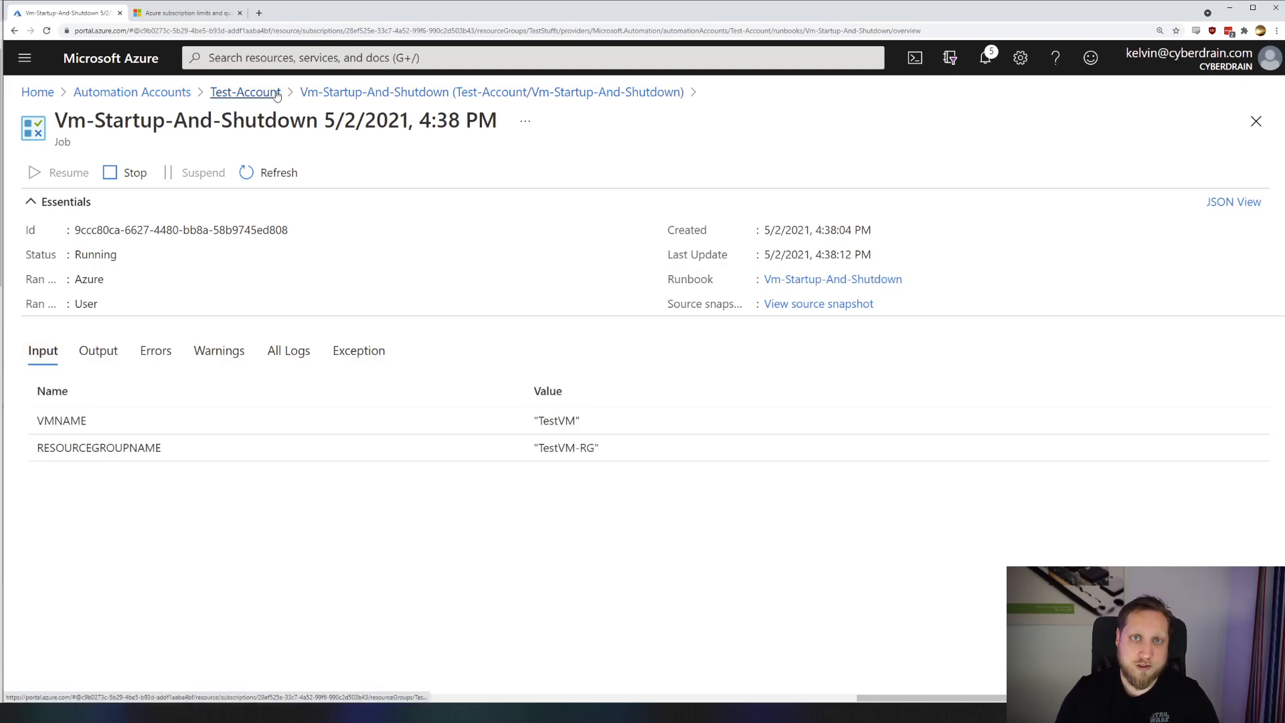
click(245, 92)
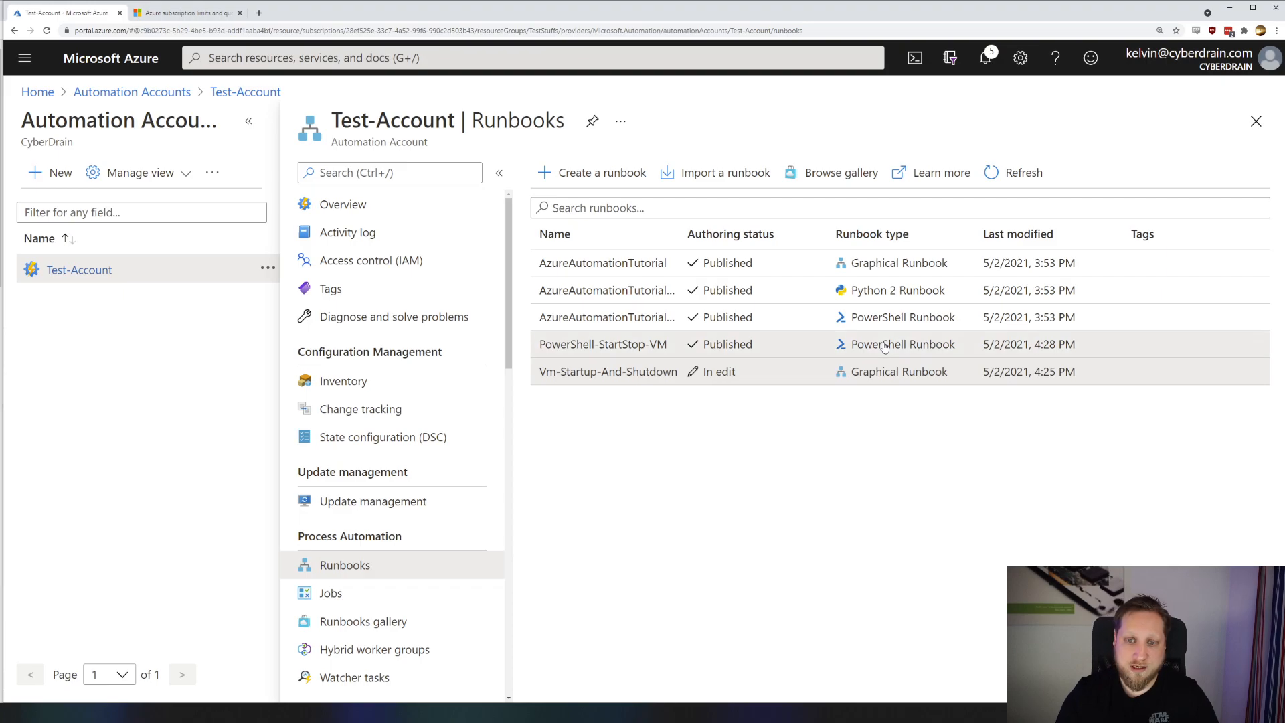
Open the PowerShell-StartStop-VM runbook's script in the PowerShell editor.
click(603, 343)
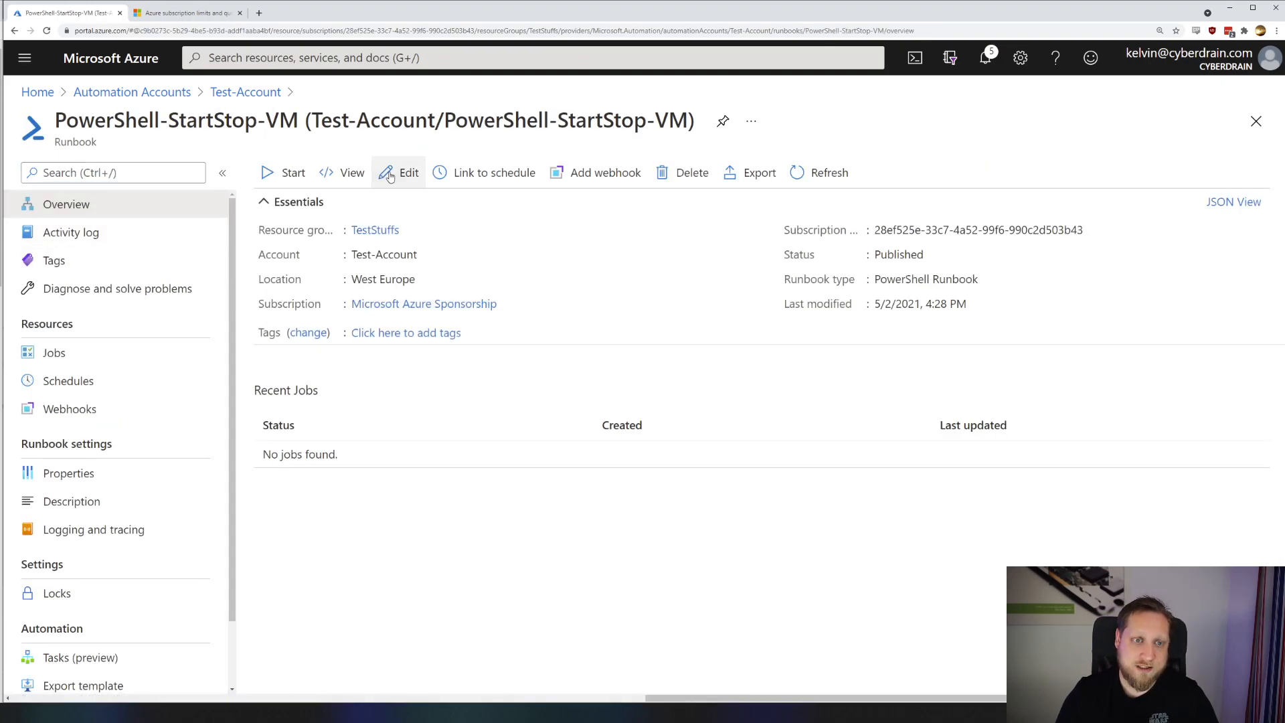
click(399, 172)
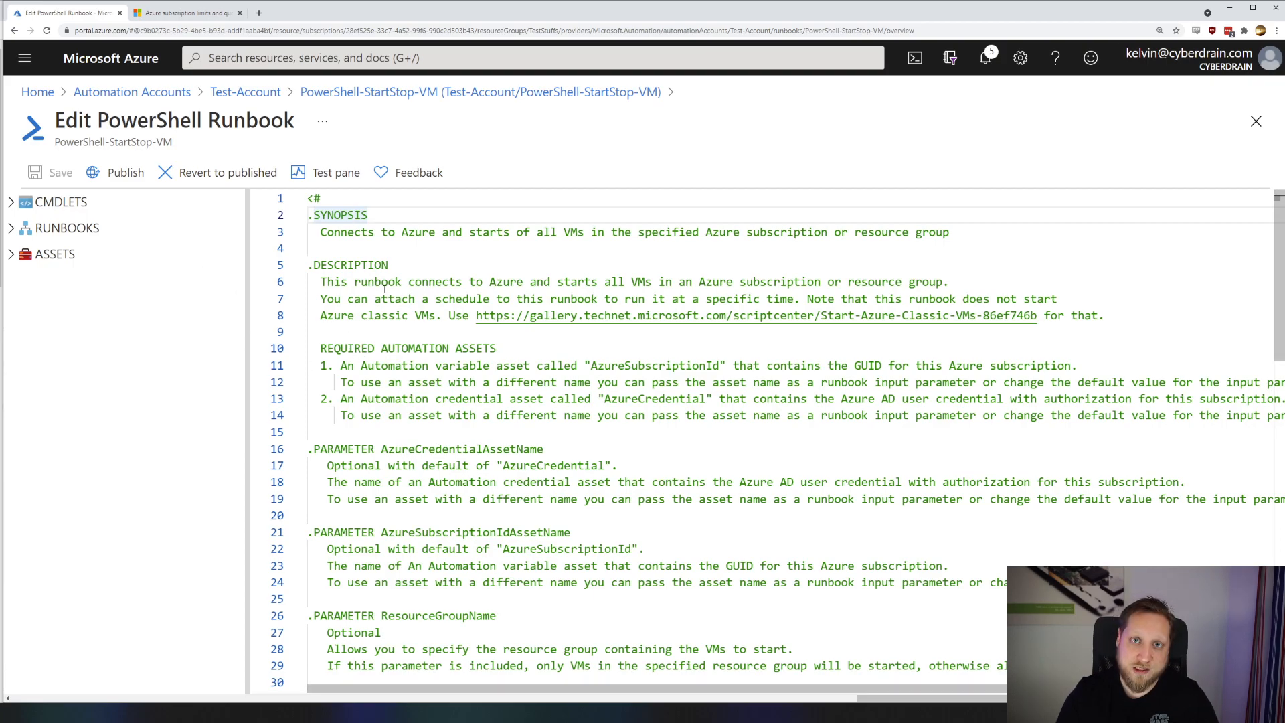
Scroll through the PowerShell-StartStop-VM script down to its param block.
scroll(down, 3)
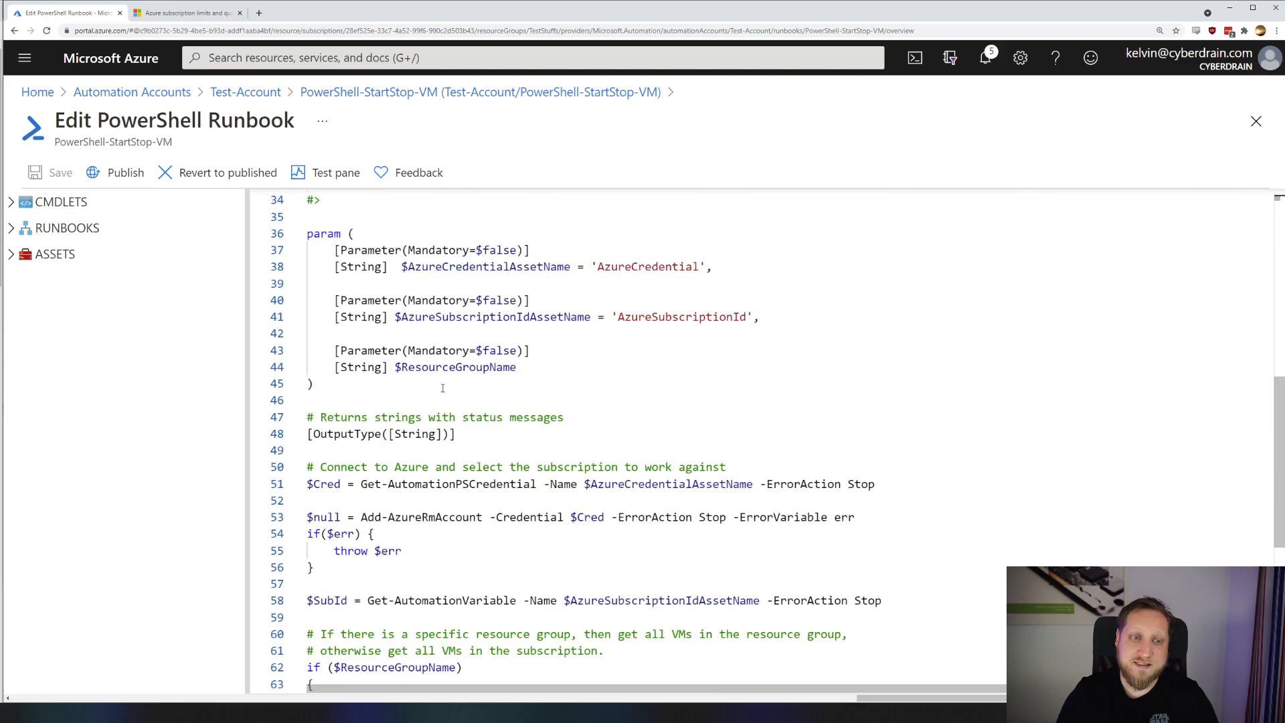
drag(307, 232, 313, 383)
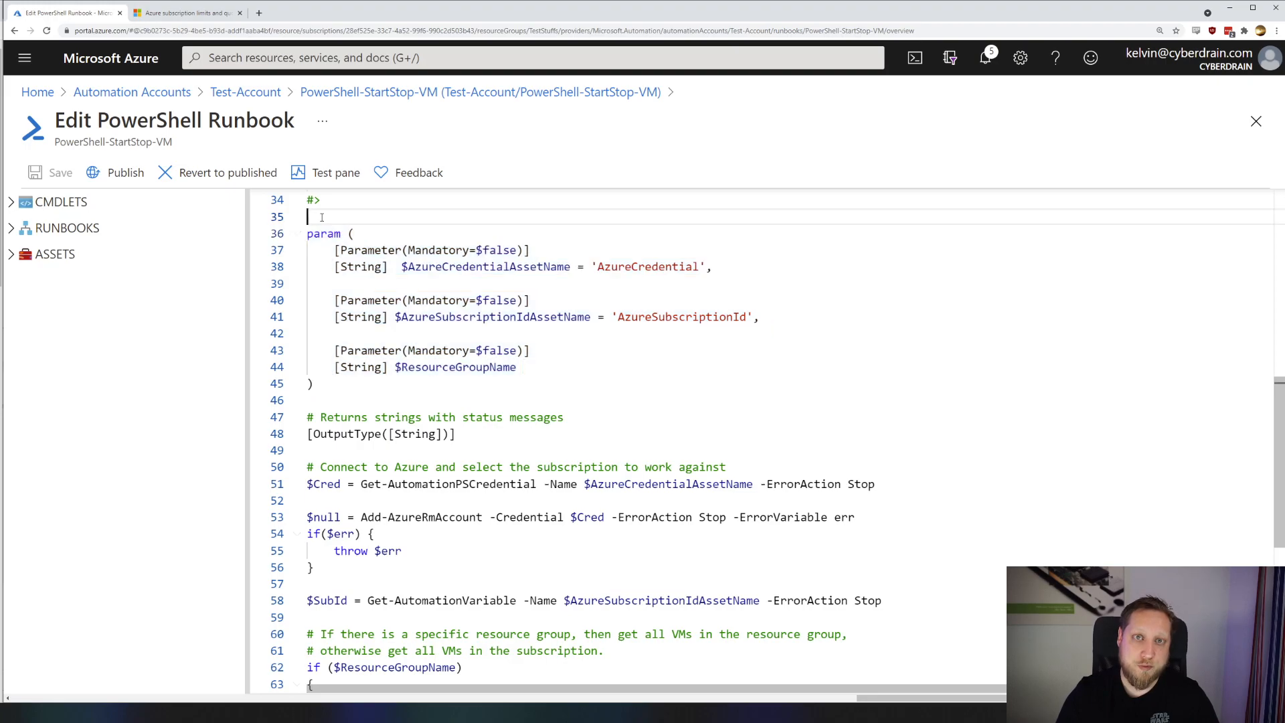
scroll(down, 3)
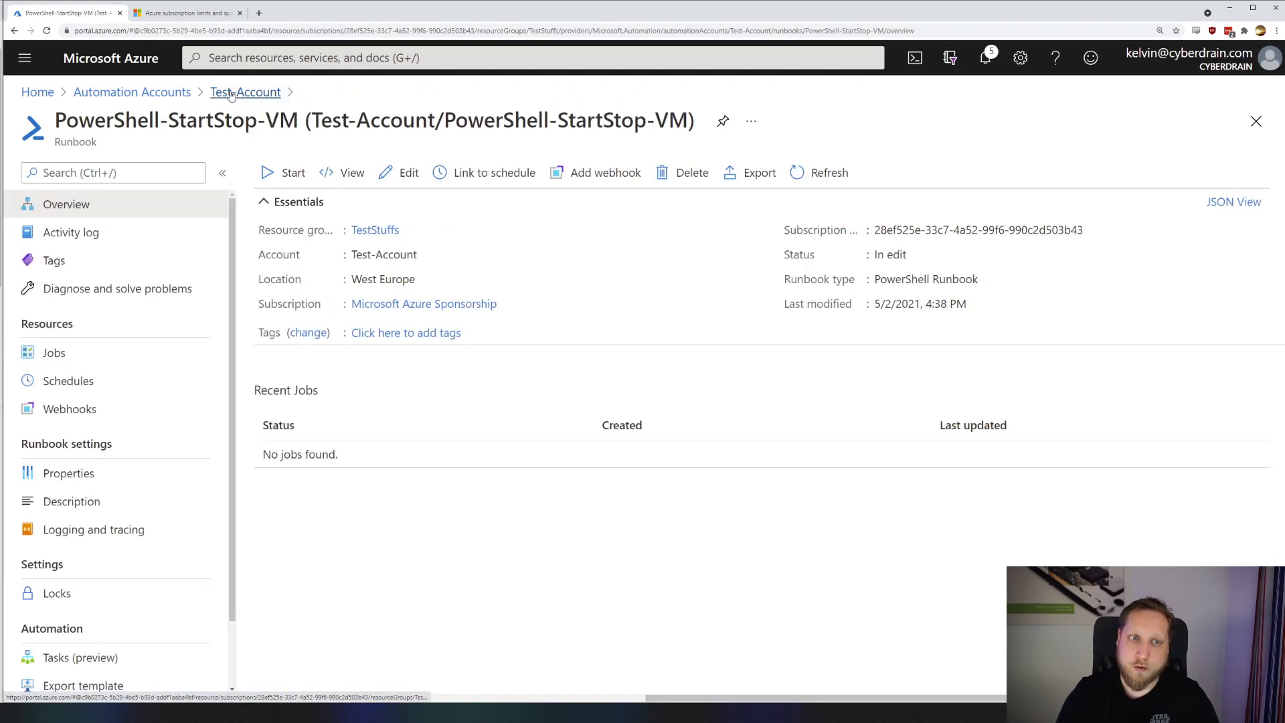
mouse_move(292, 172)
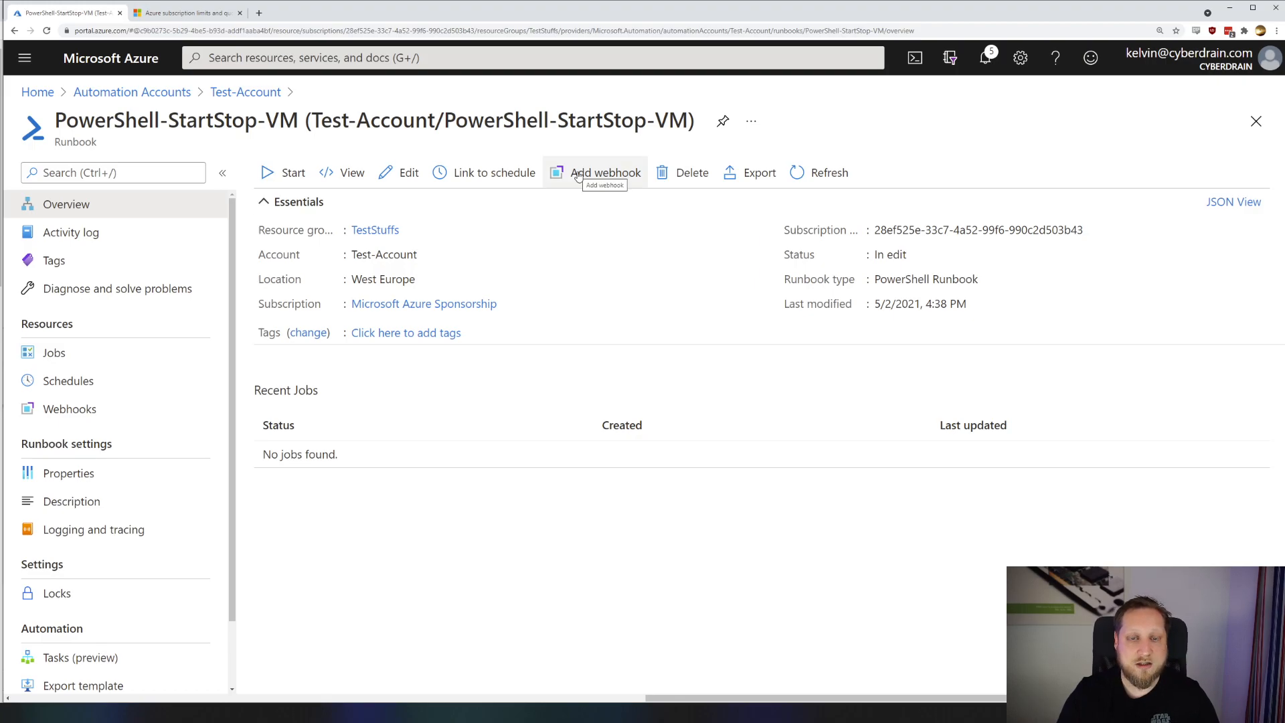
Start a new webhook for PowerShell-StartStop-VM via Add webhook.
click(605, 172)
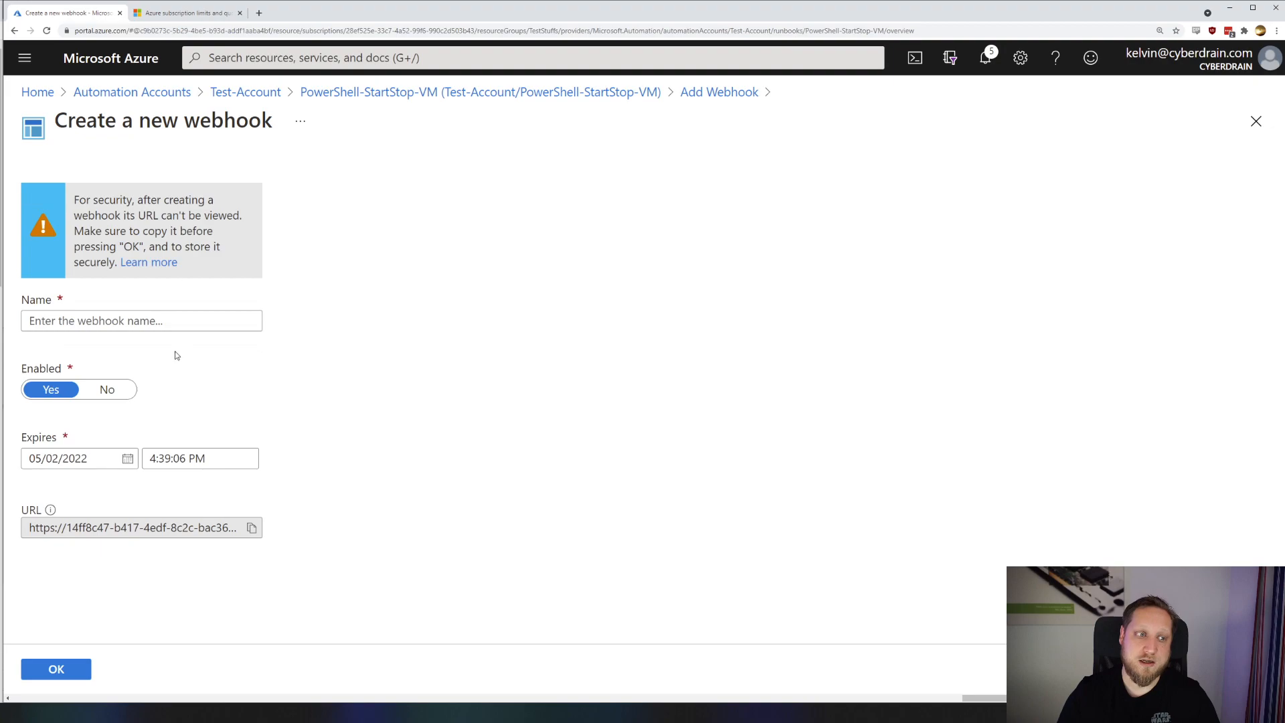
Dismiss the Create a new webhook form without naming or saving a webhook.
click(142, 320)
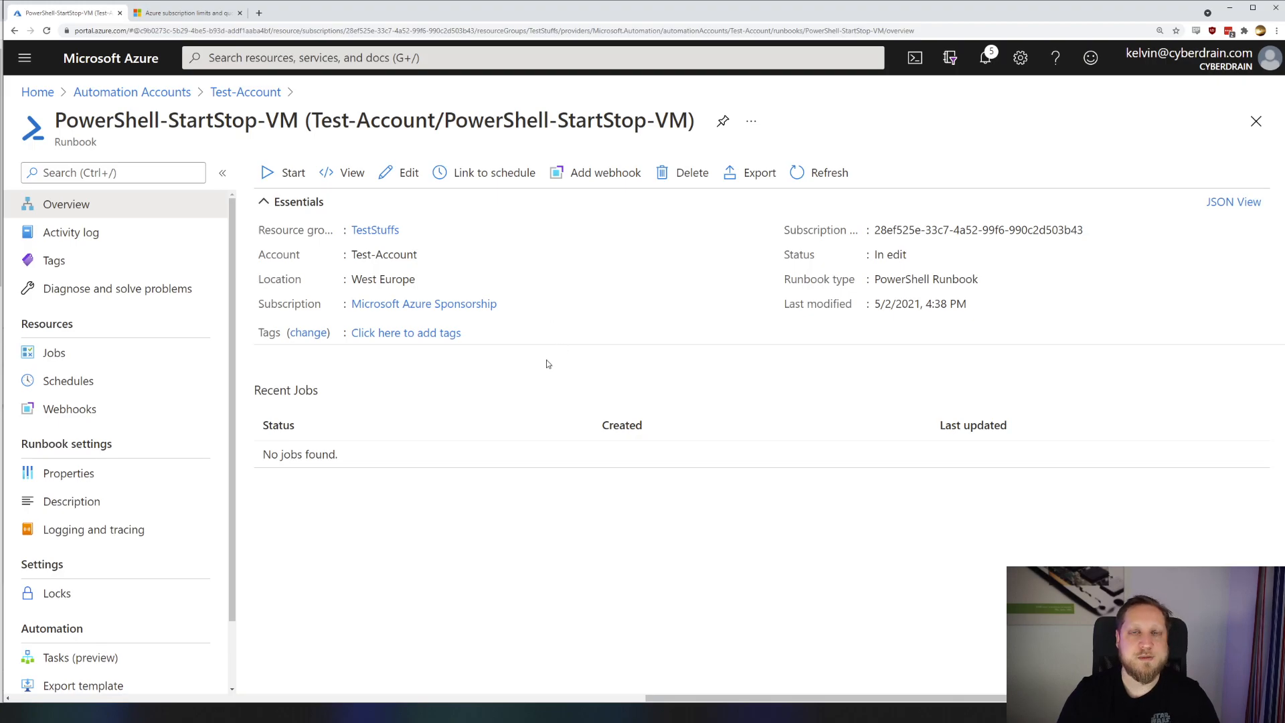
mouse_move(541, 540)
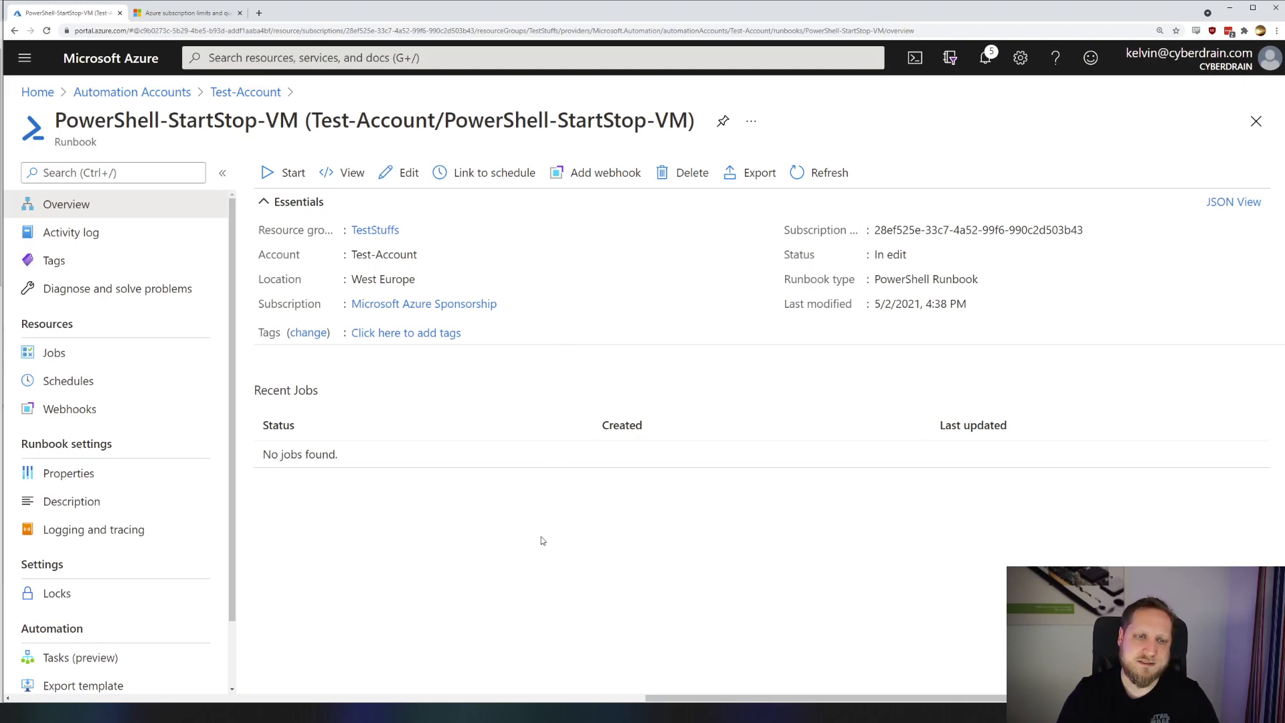